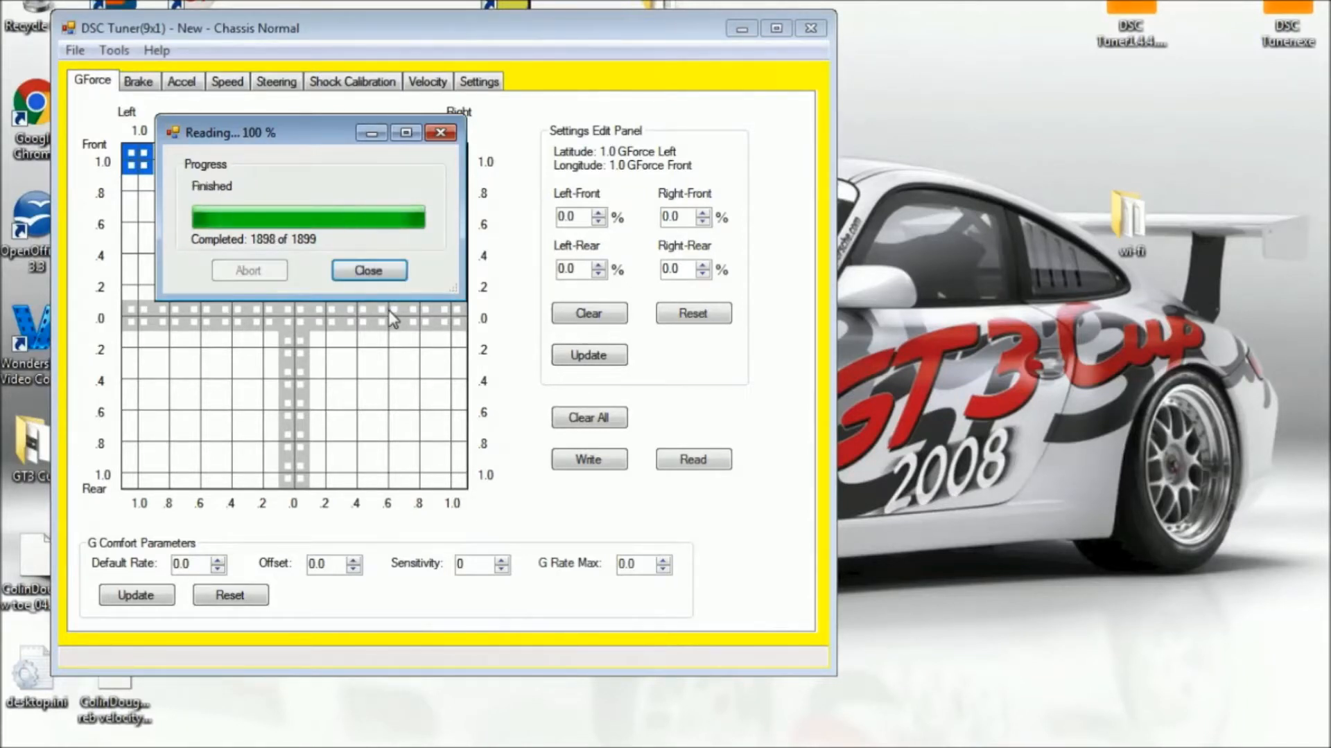
Dismiss the finished settings read and reveal the Switch Input command in the Tools menu.
click(368, 271)
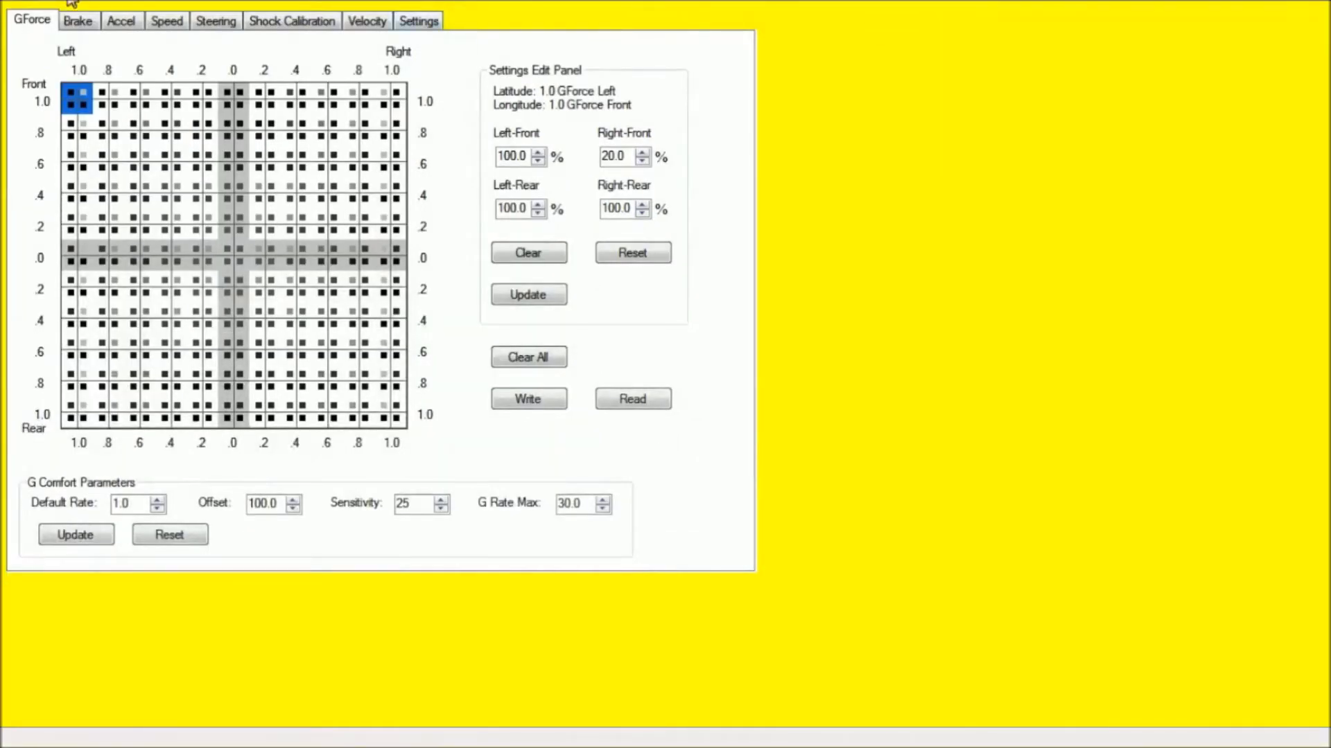
click(25, 21)
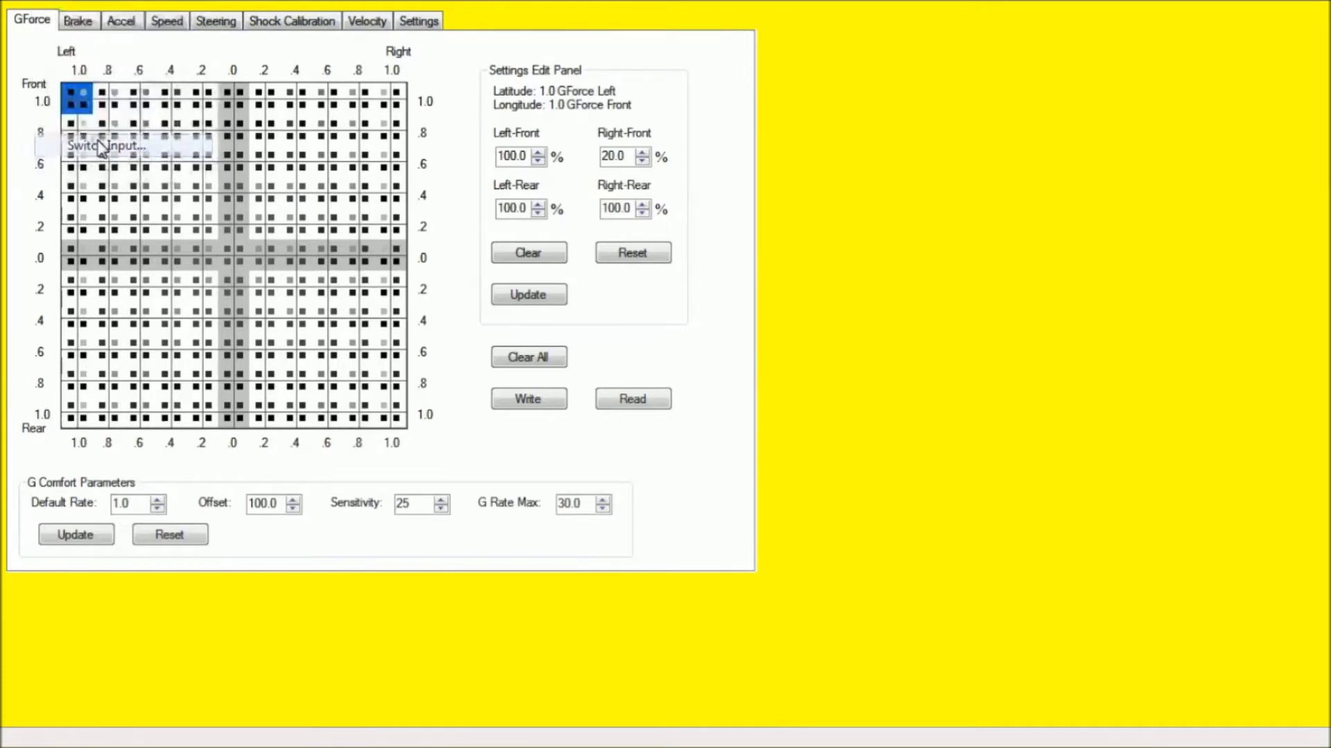
Bring up the Switch Select channel tree and look through the RF, LF and RR Shock groups.
click(105, 145)
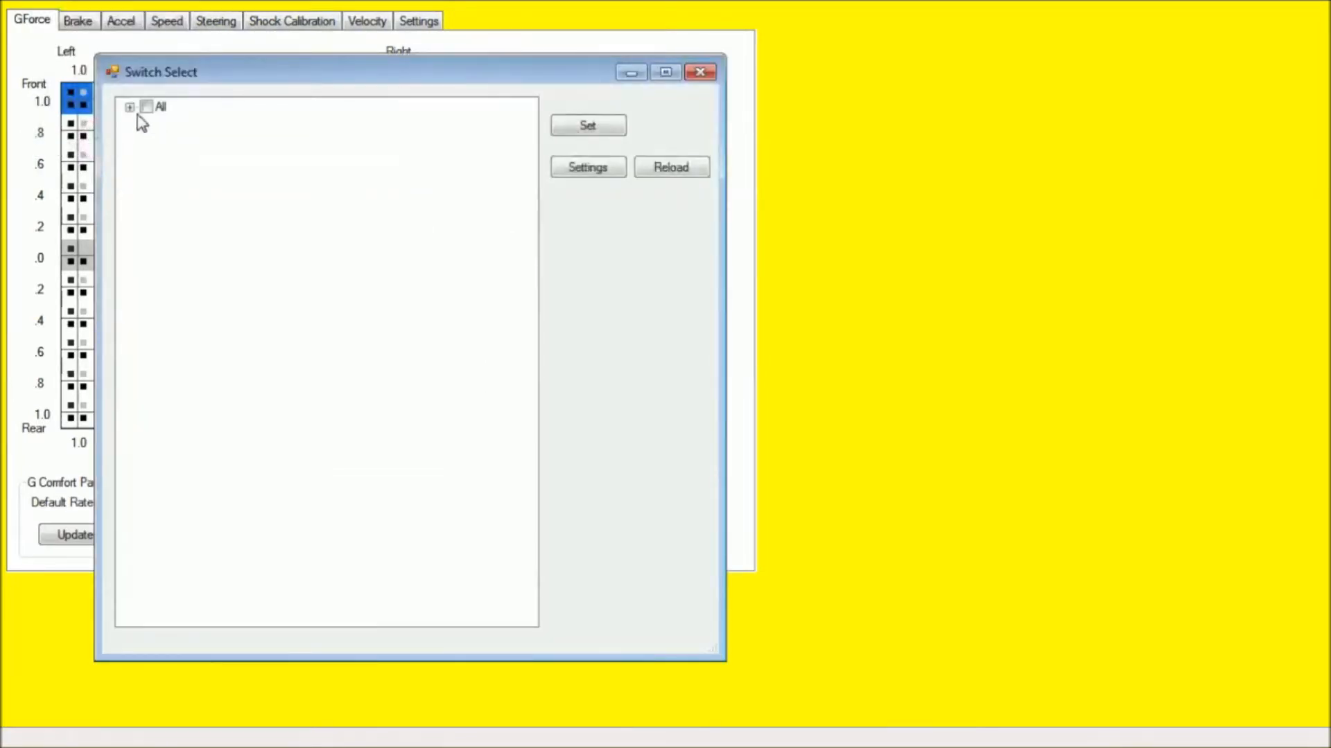
click(131, 106)
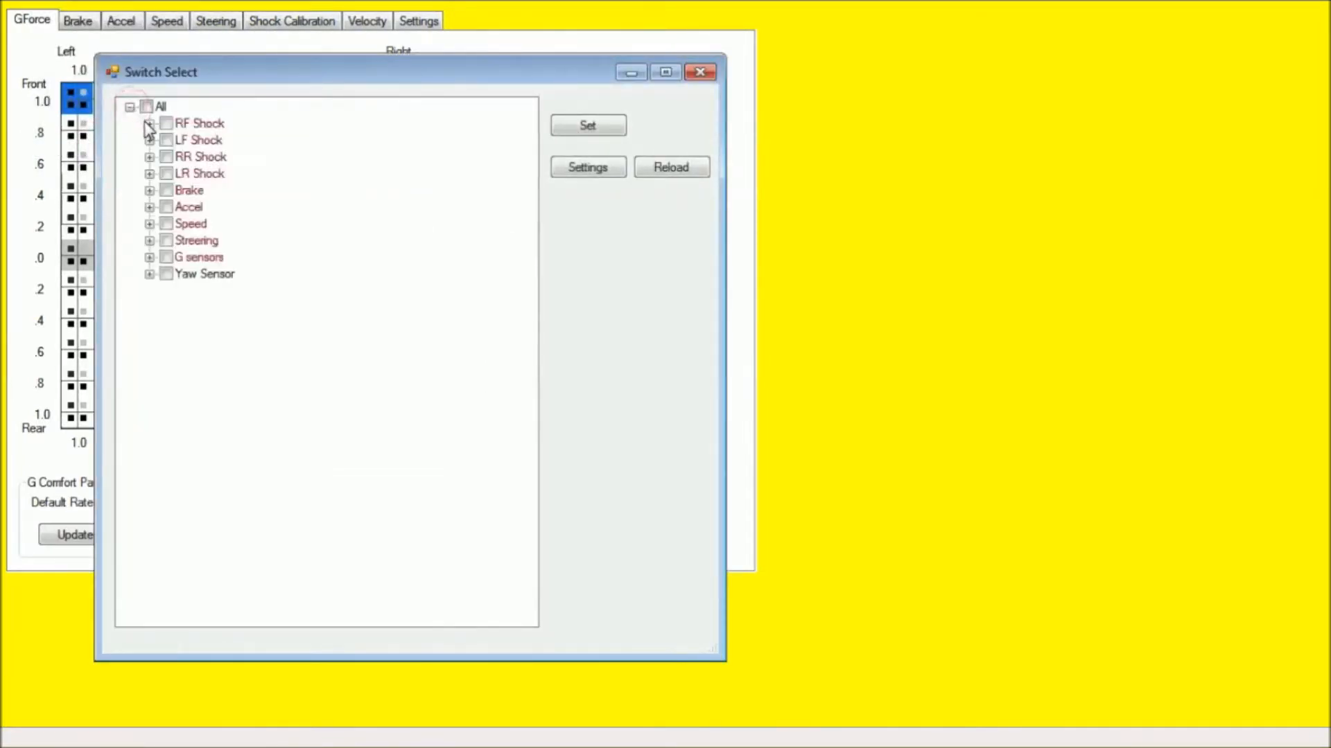
click(150, 124)
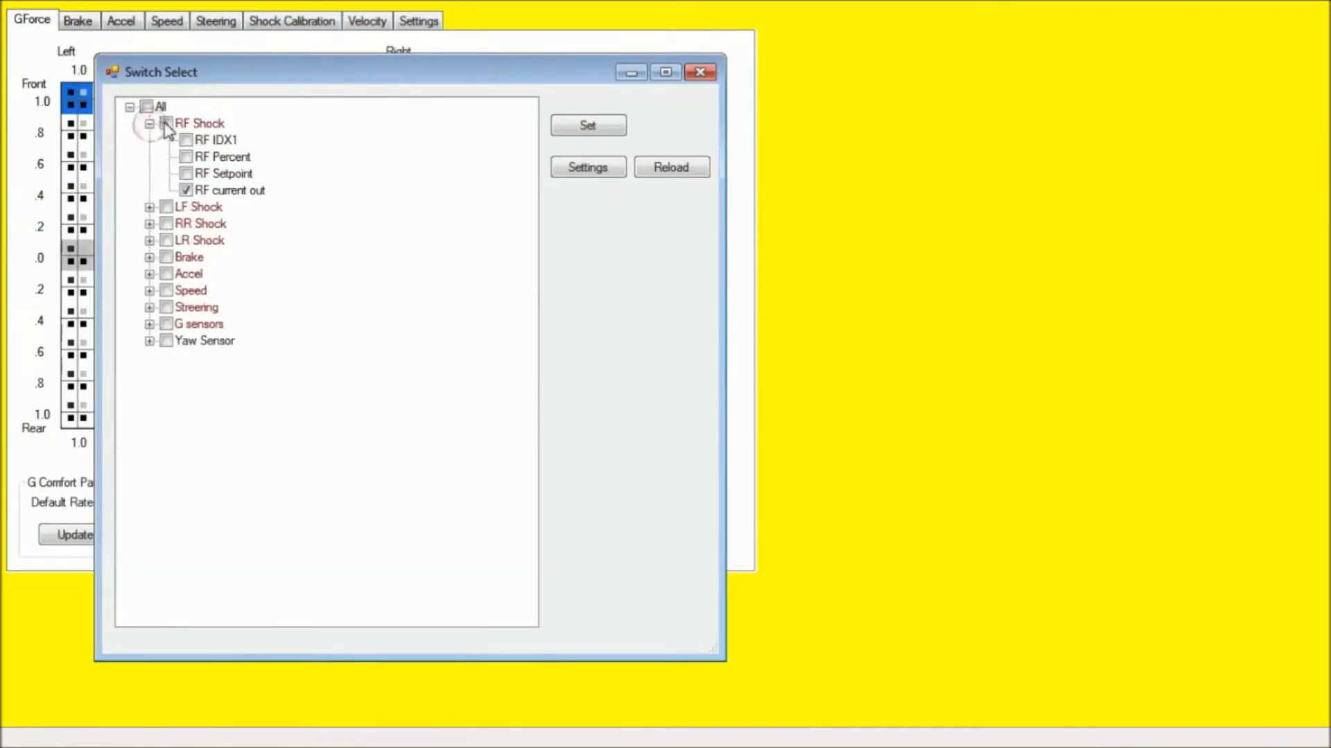
click(150, 207)
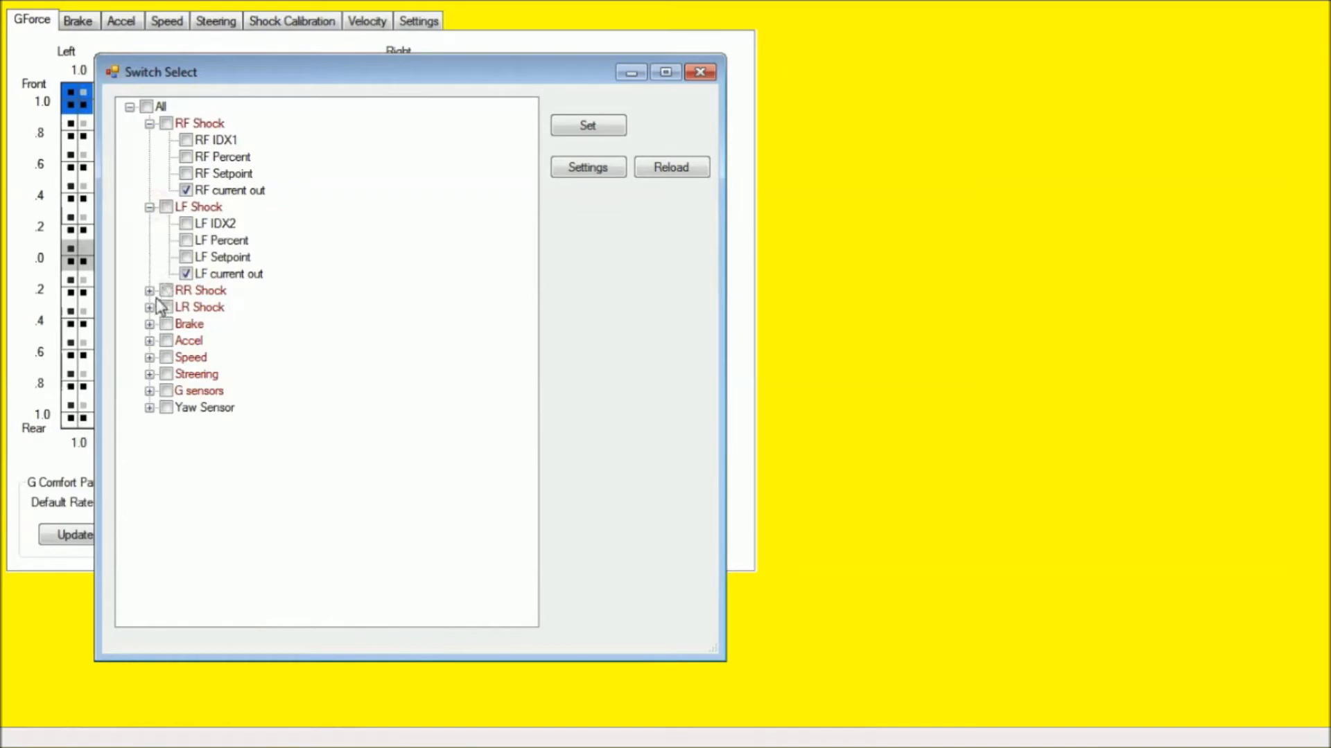
click(150, 290)
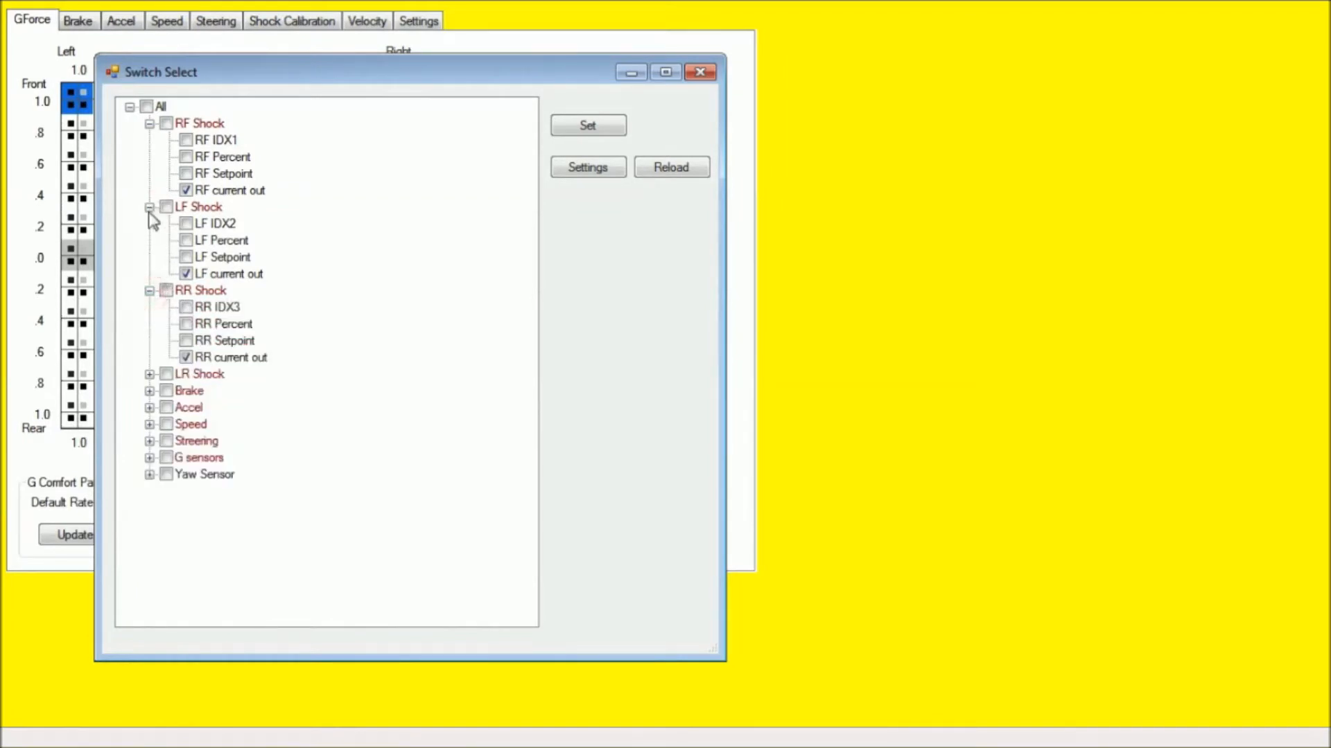
mouse_move(151, 379)
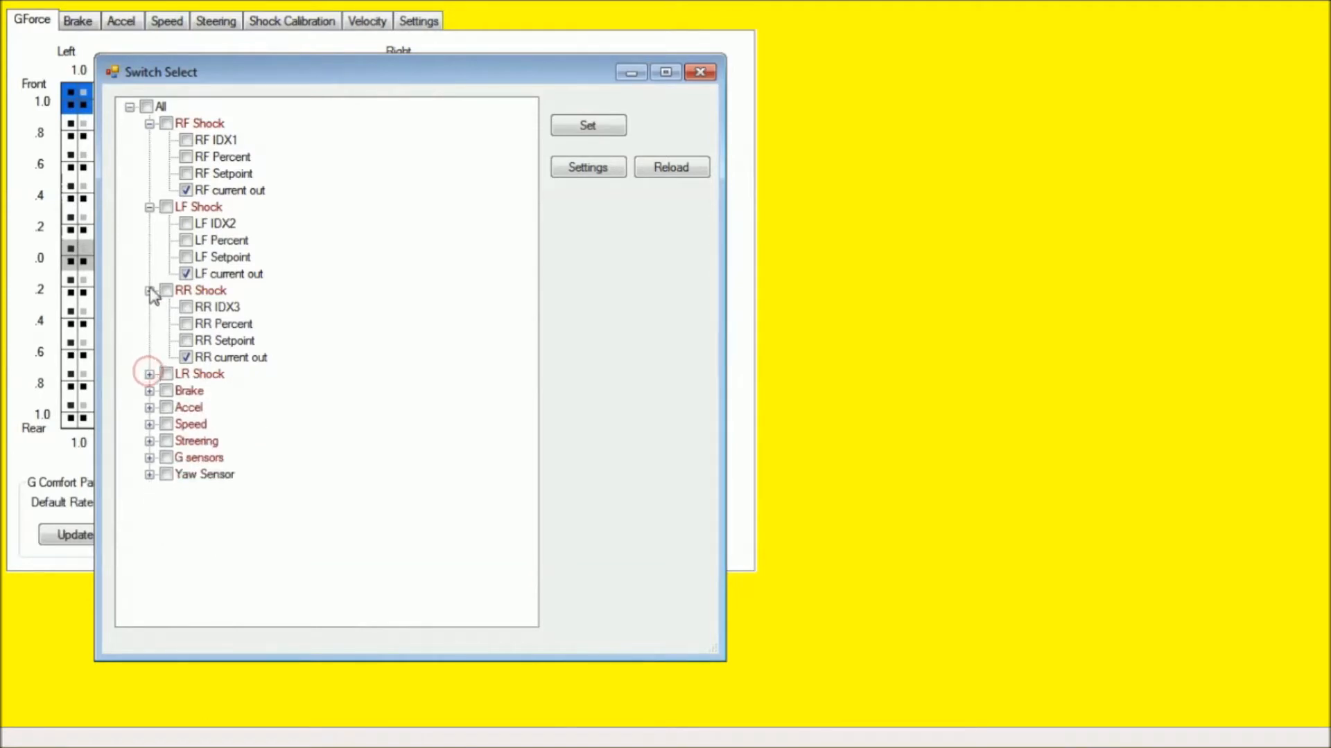
click(149, 290)
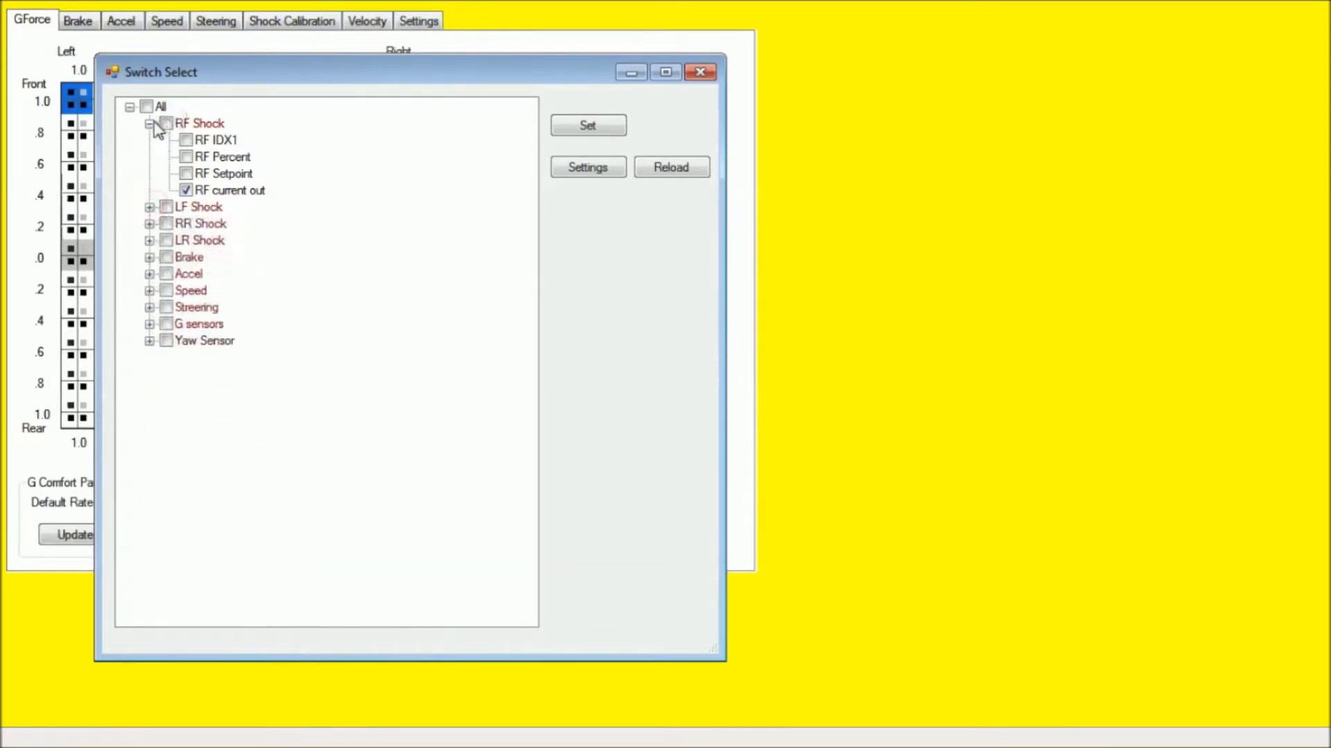
click(150, 123)
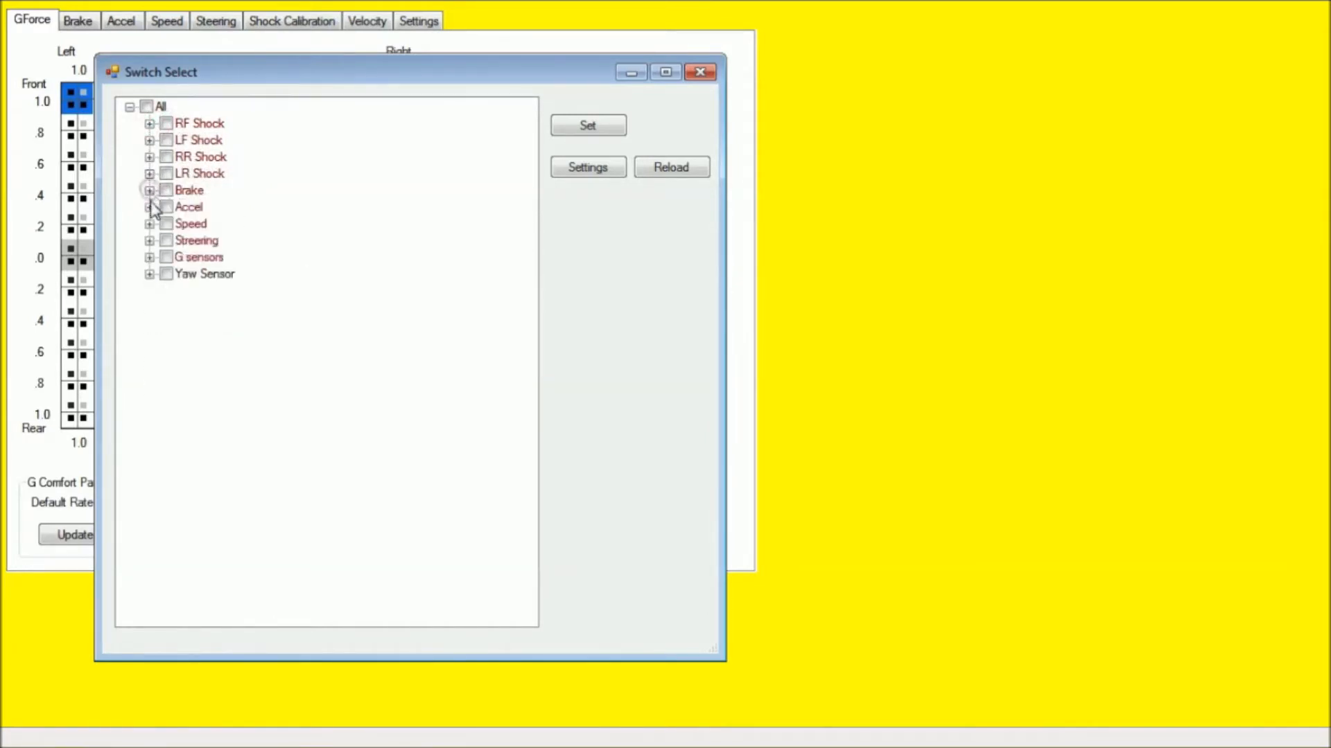
In the Steering group, uncheck the STR tbl idx and STRRF out channels, then glance at the G and Yaw sensor groups.
click(150, 207)
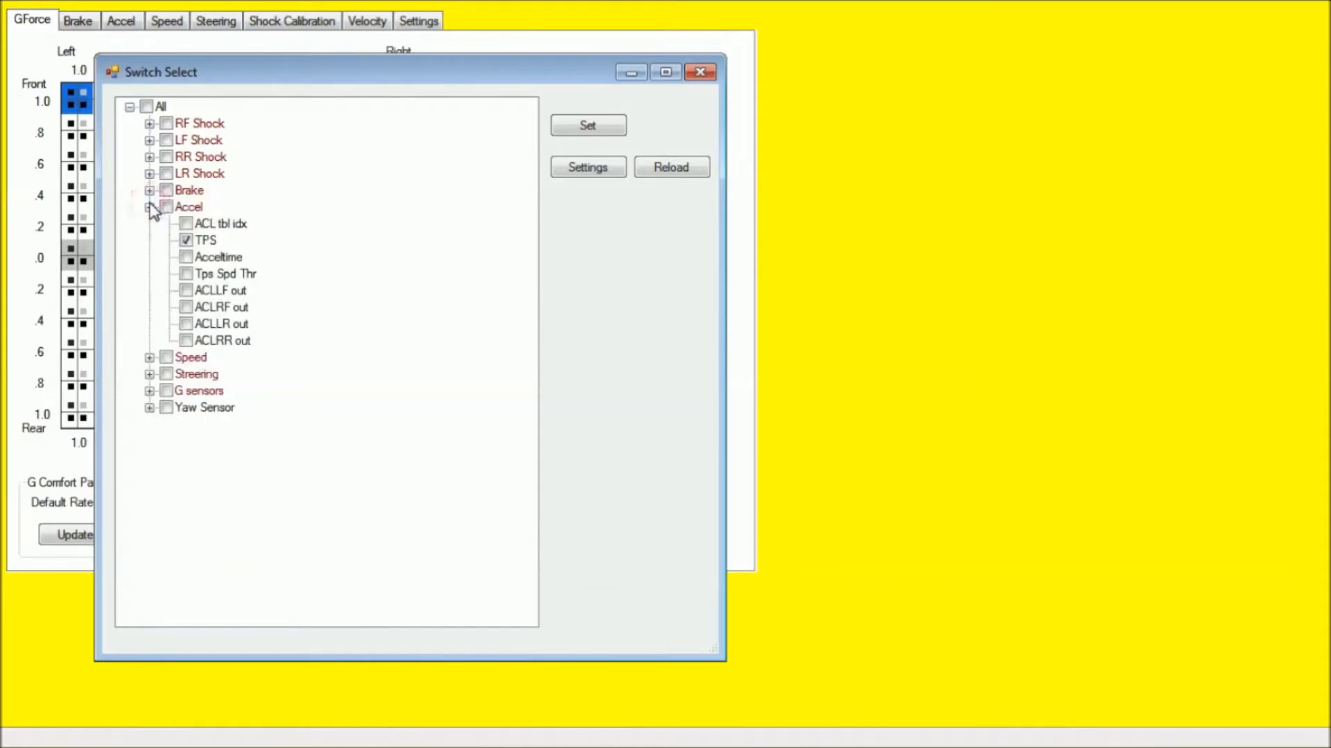
click(149, 223)
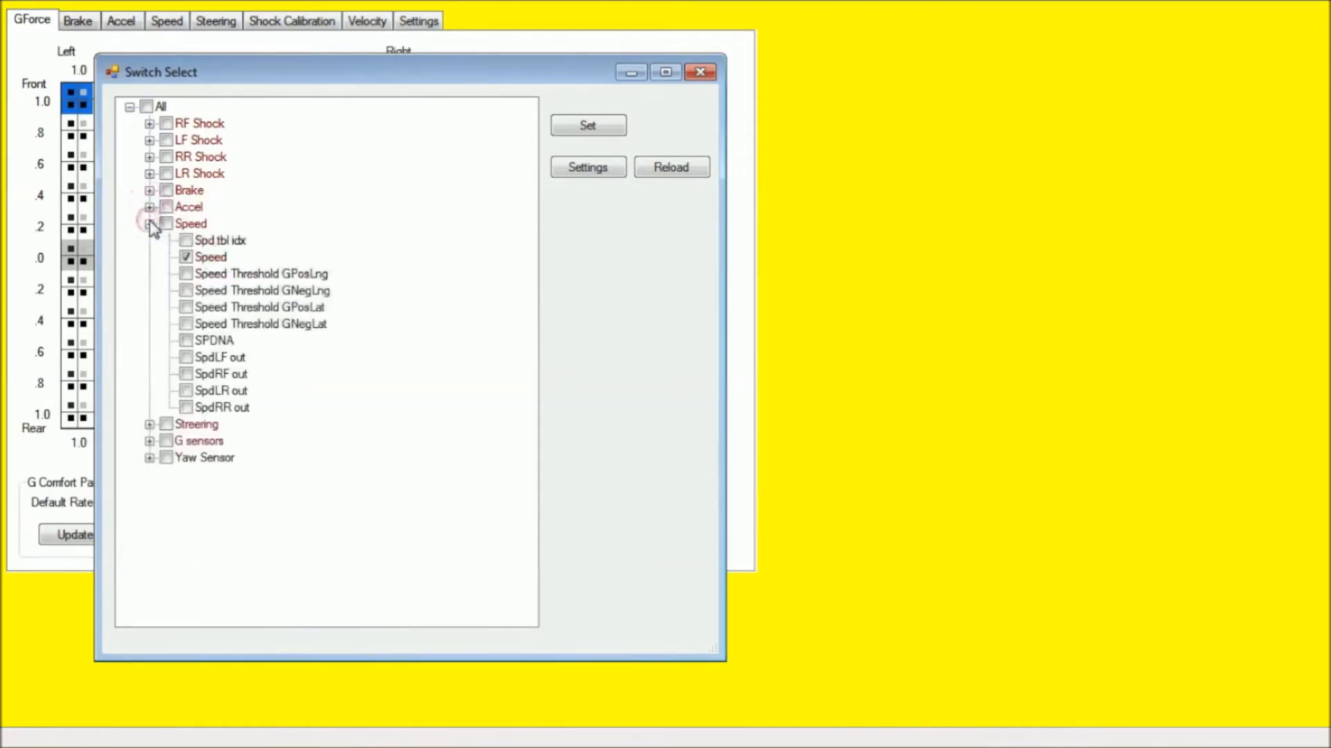
click(149, 223)
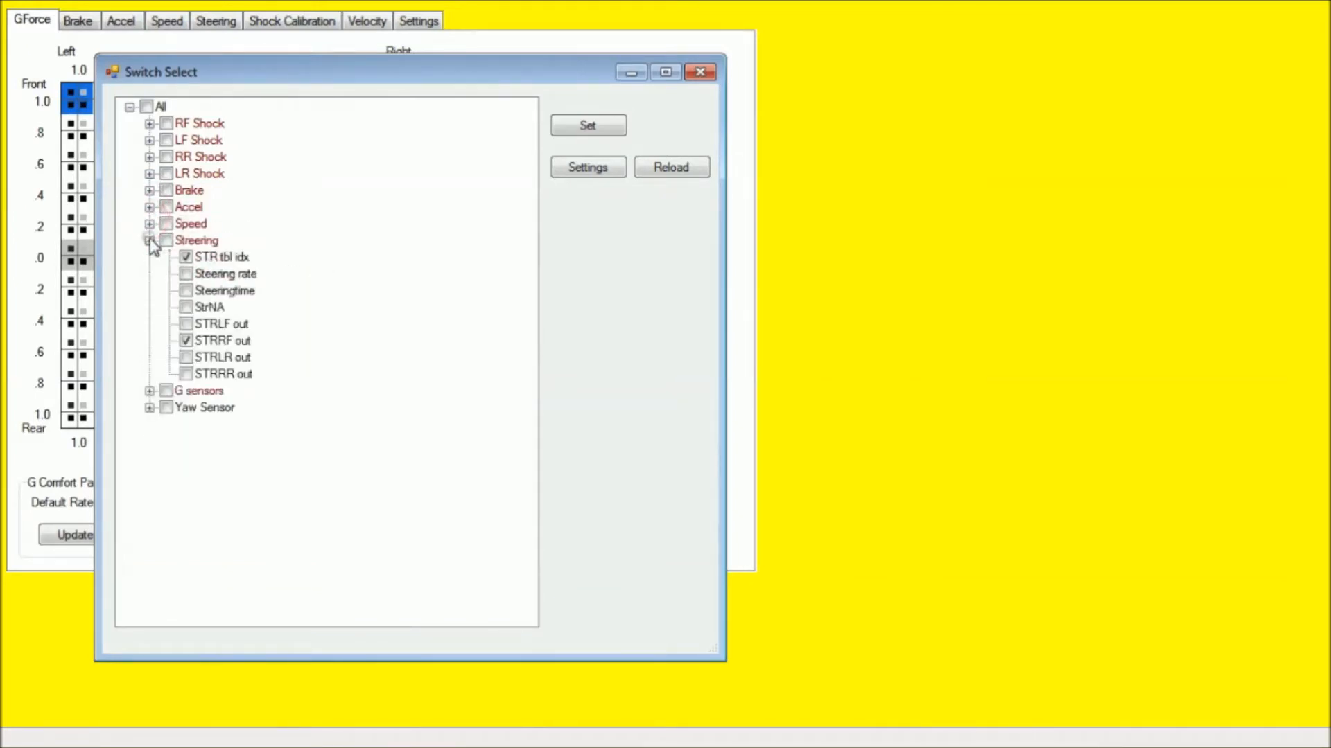
mouse_move(174, 284)
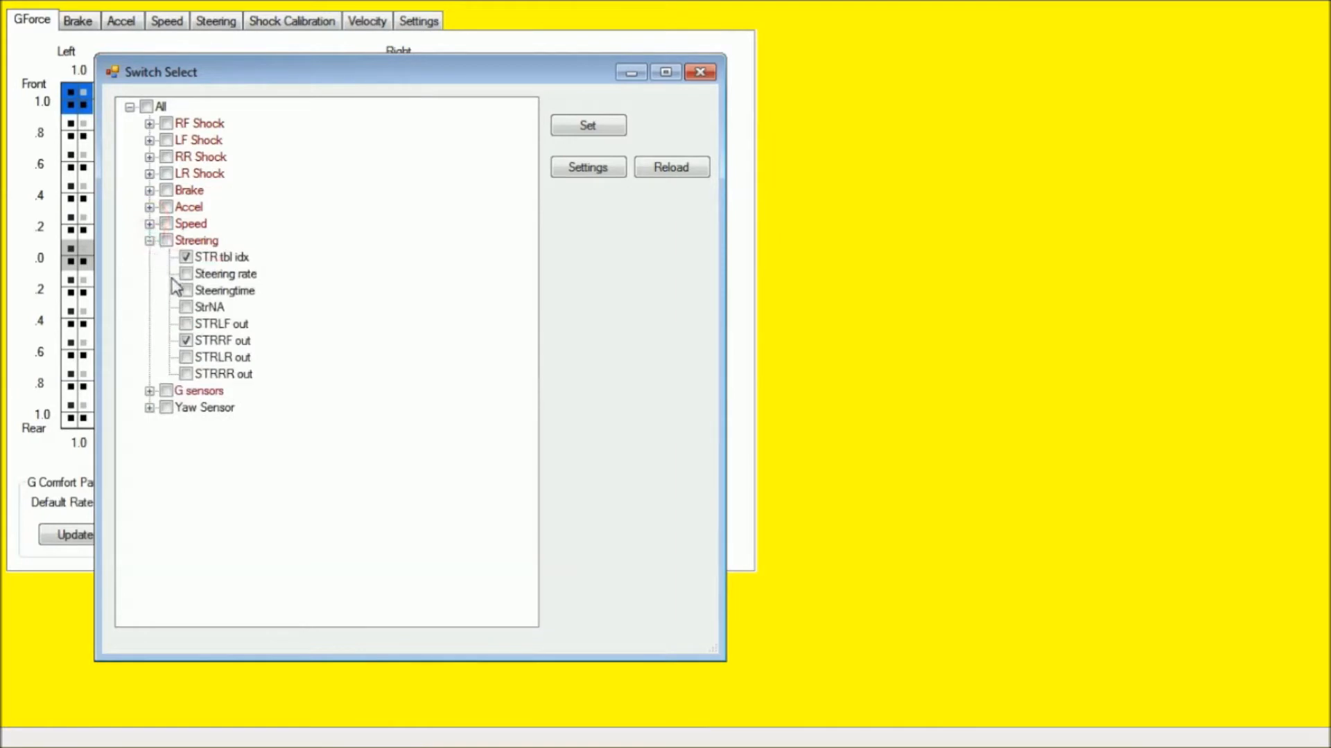
click(186, 257)
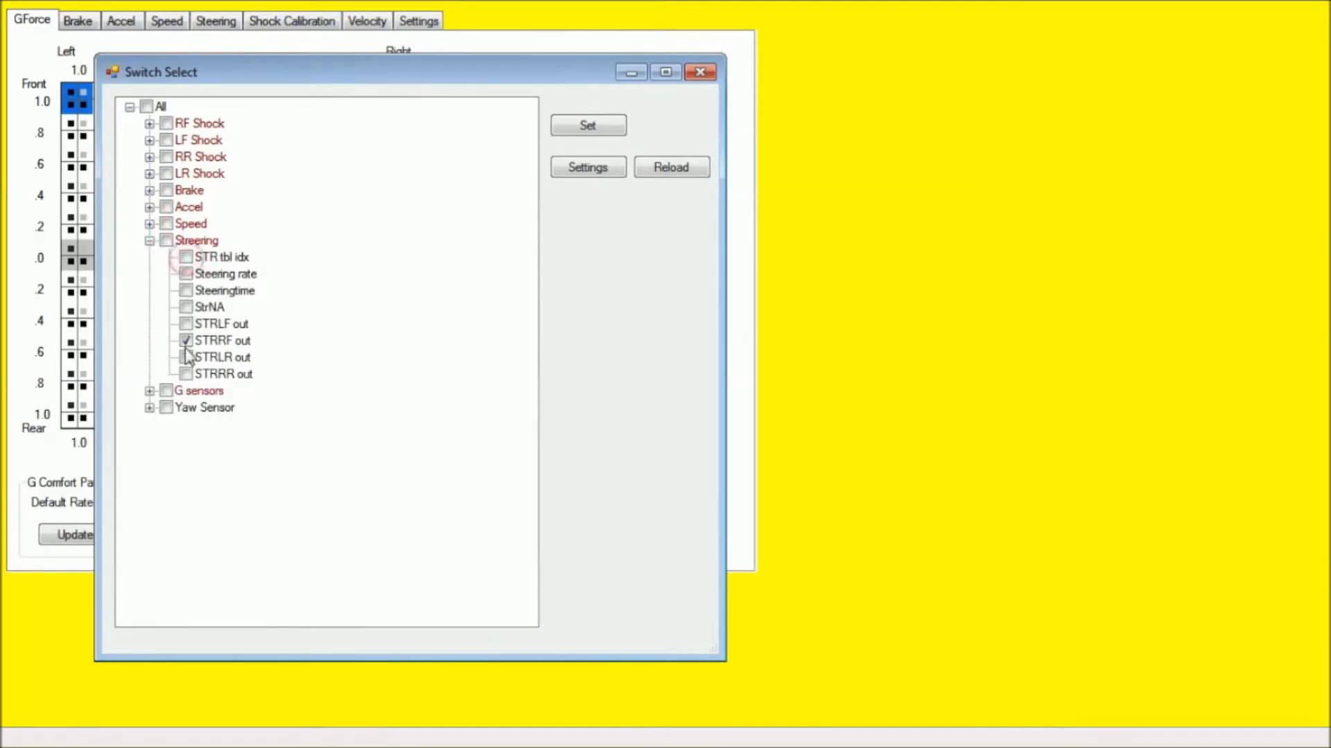
click(185, 341)
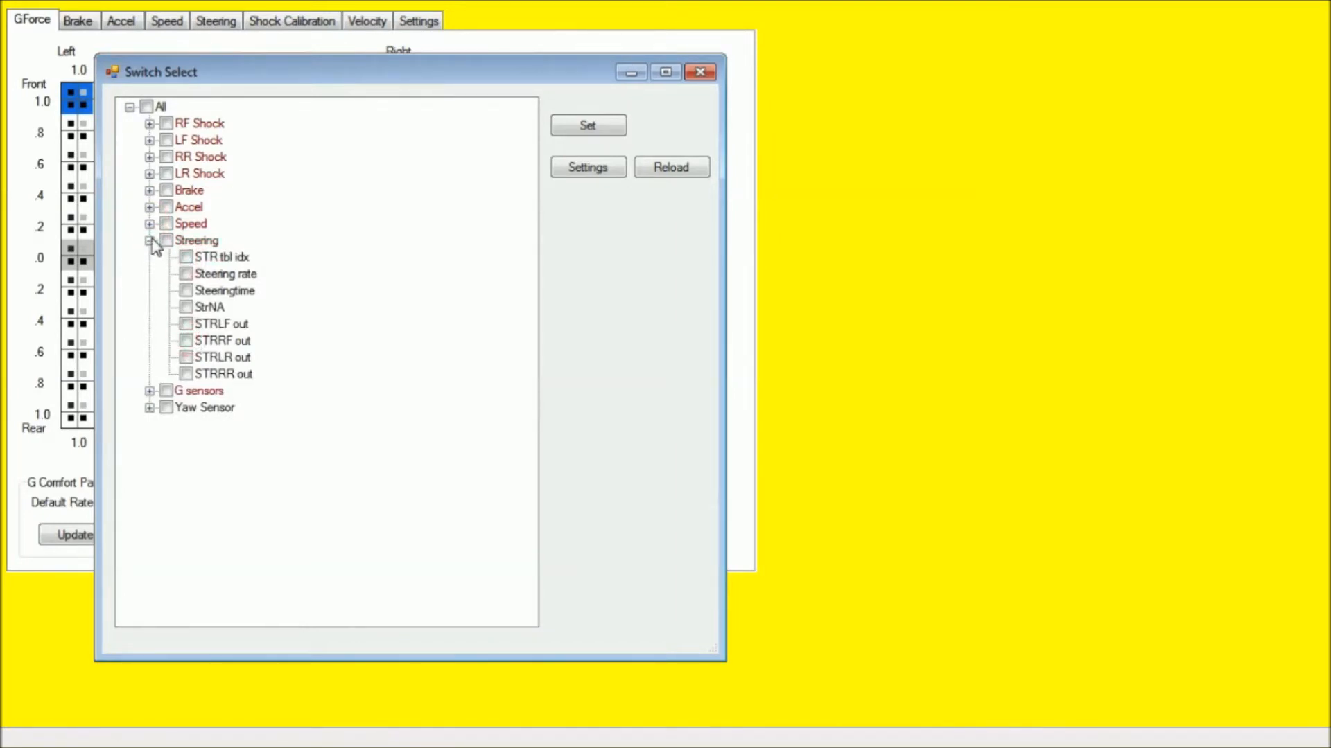
click(150, 257)
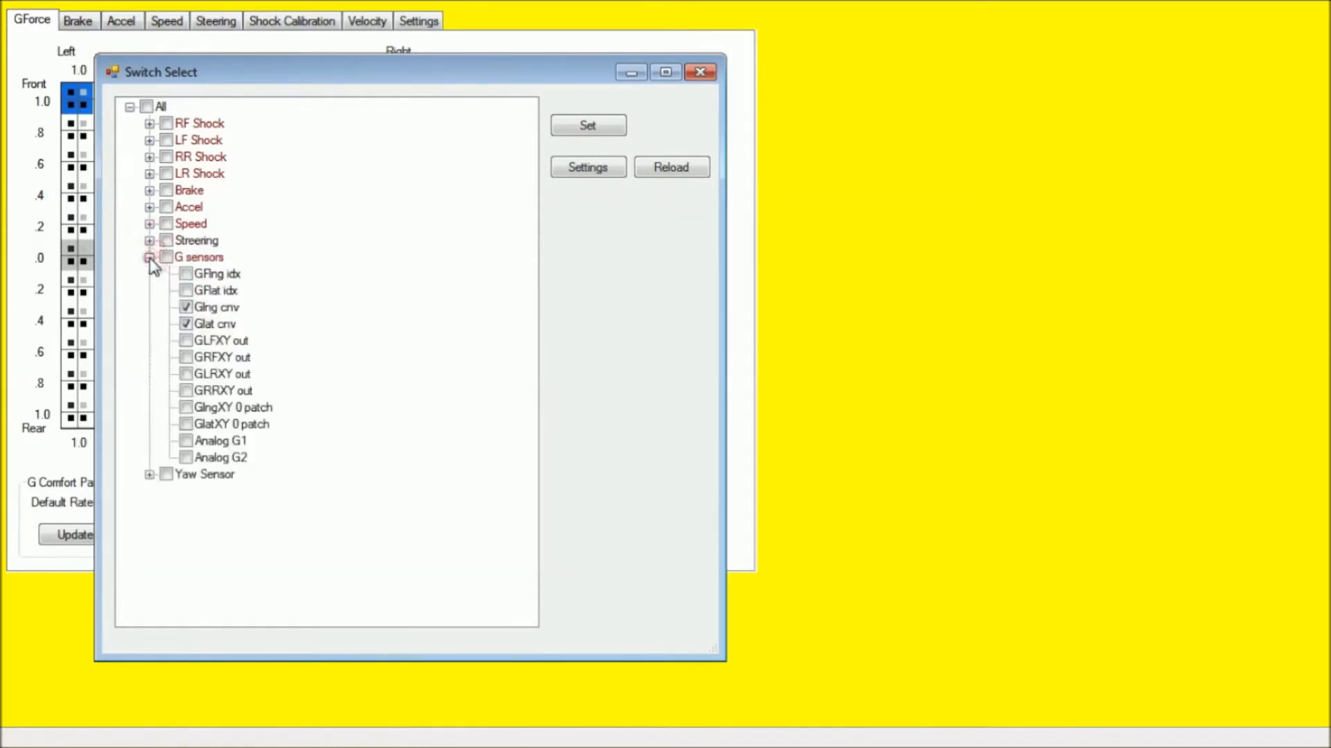
click(149, 258)
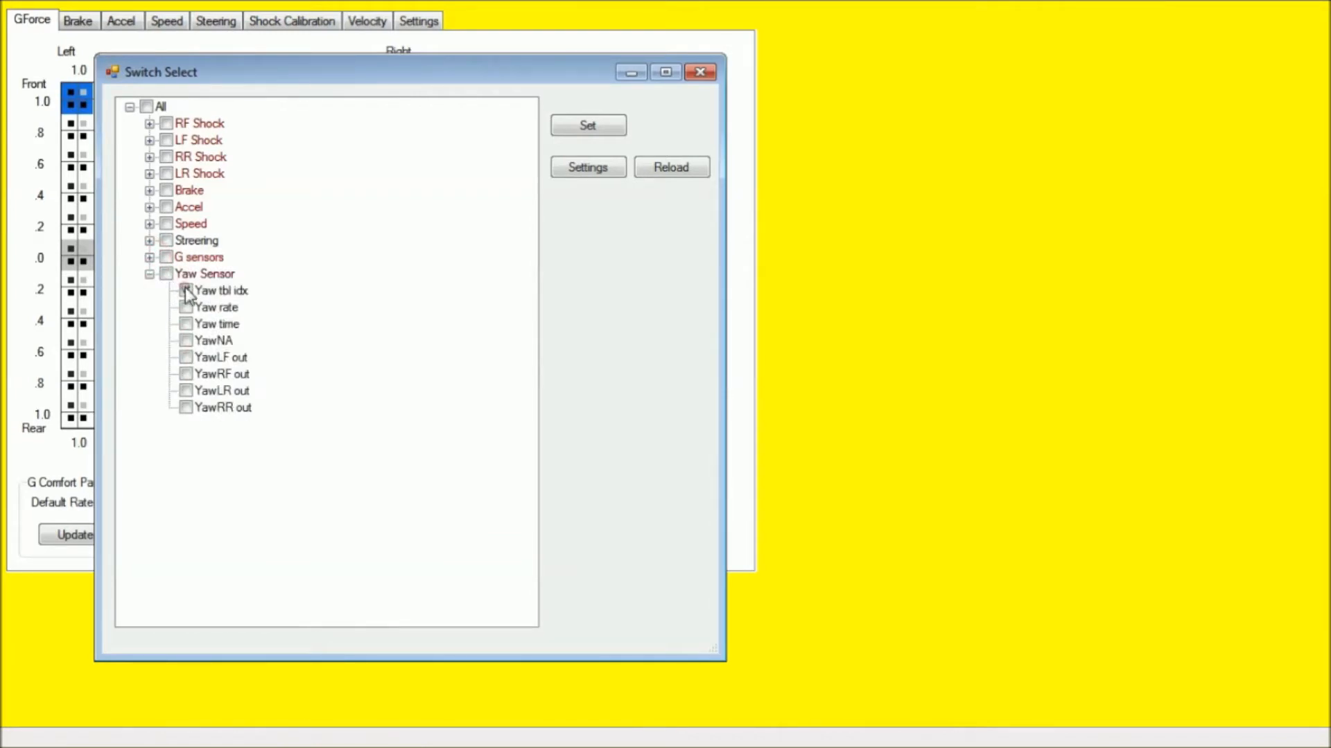
click(150, 273)
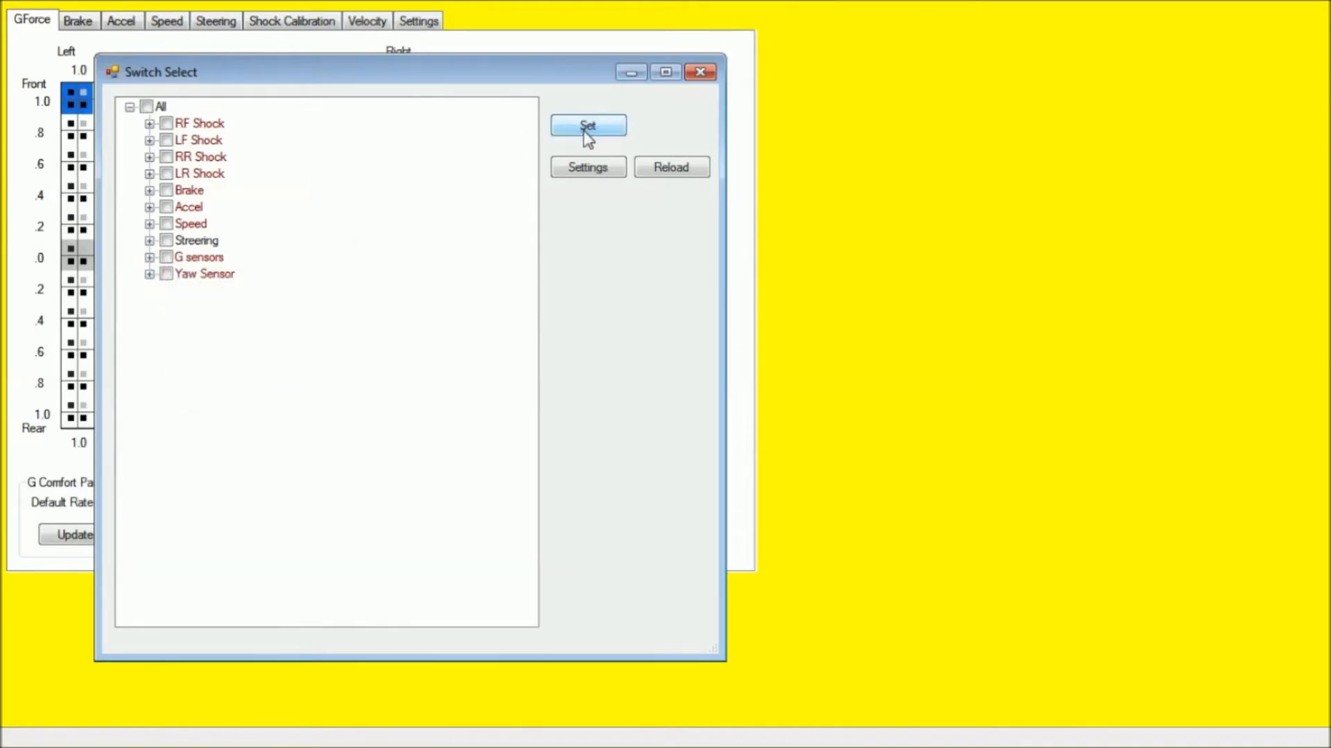
Write the channel selection to the unit (10 of 10) and close the finished progress window.
click(588, 126)
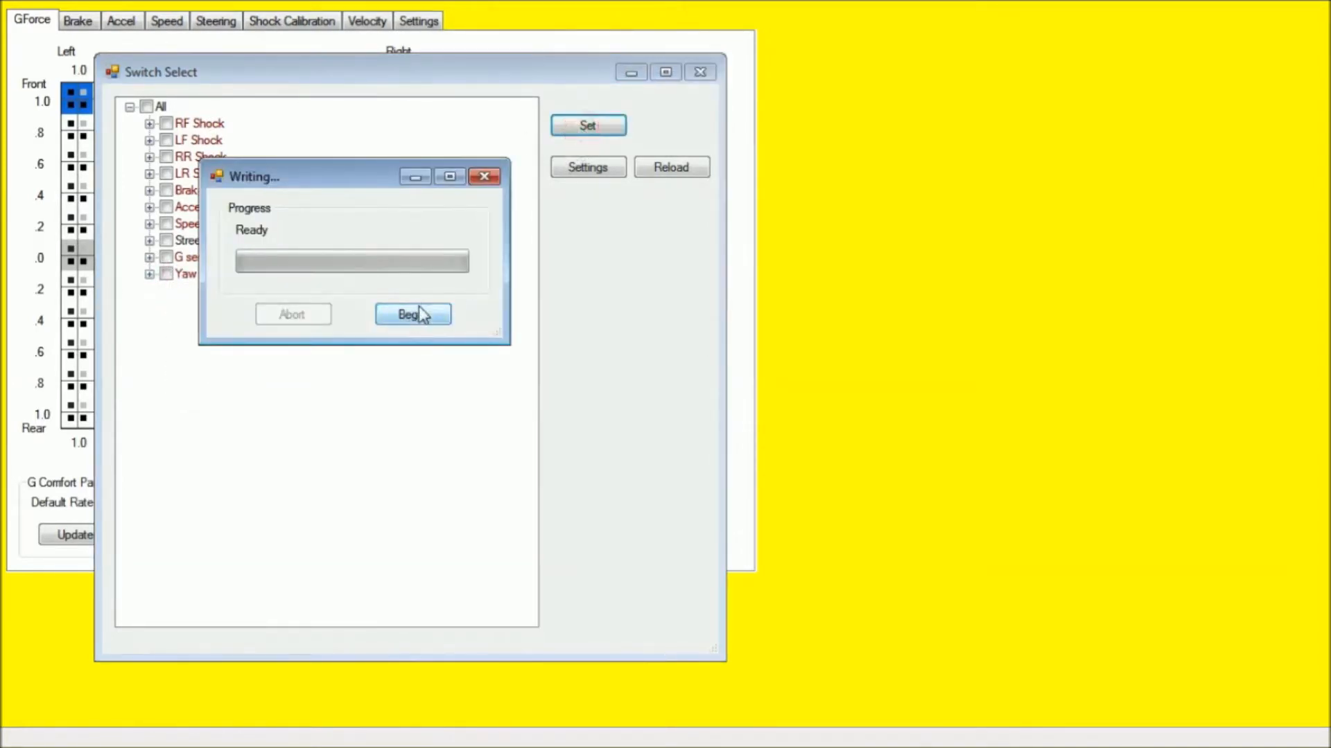
click(414, 315)
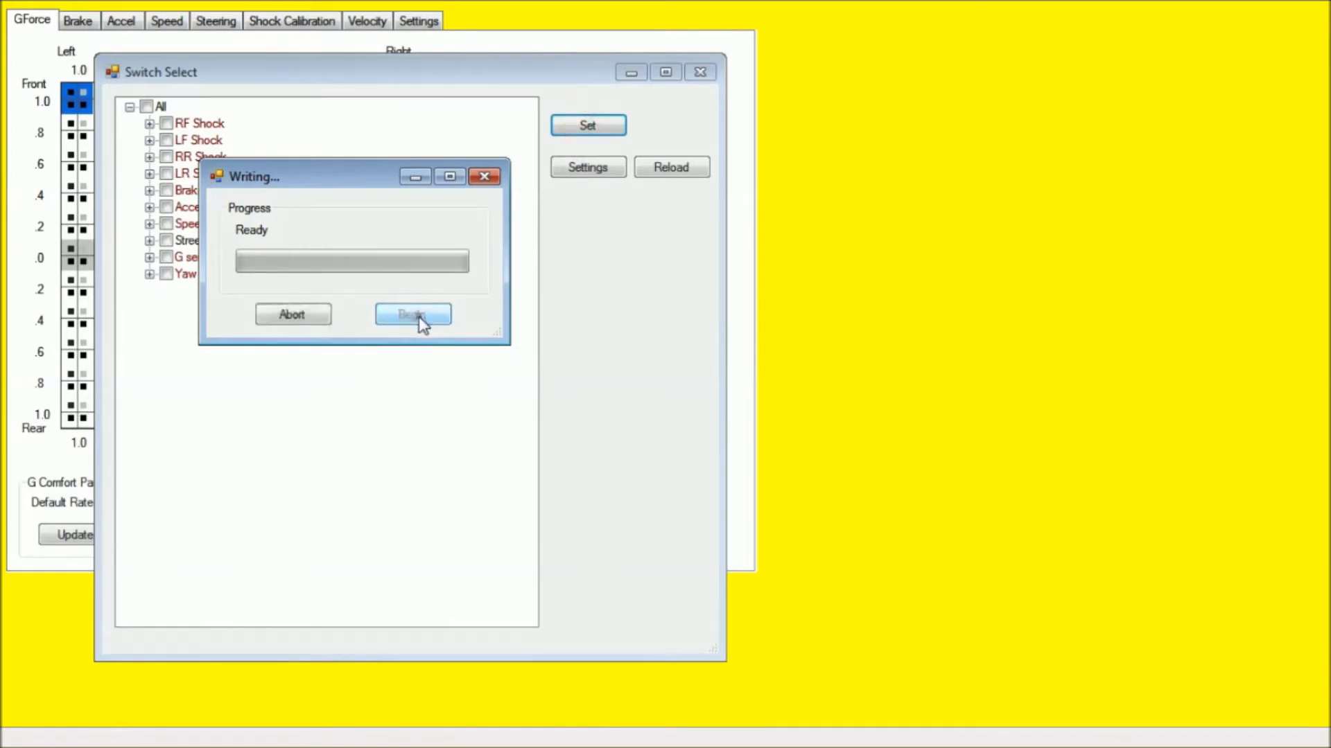
click(413, 314)
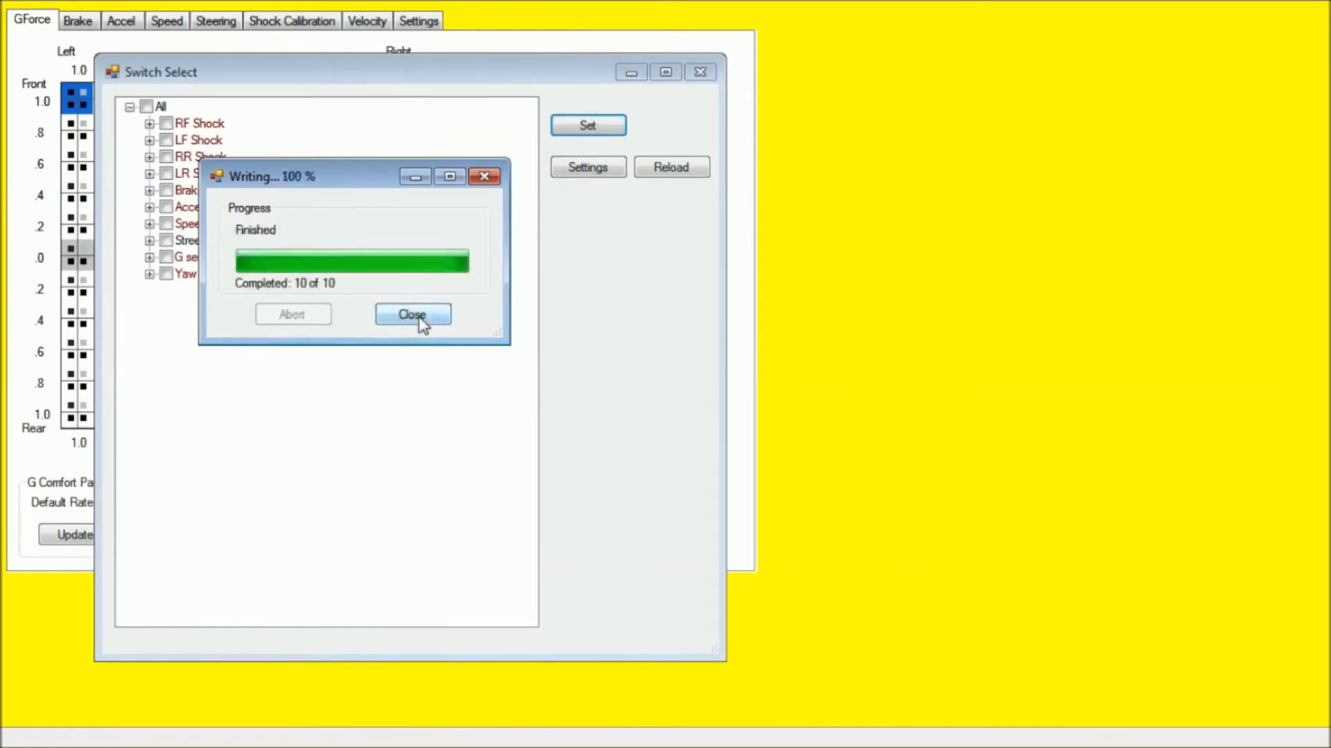
click(411, 315)
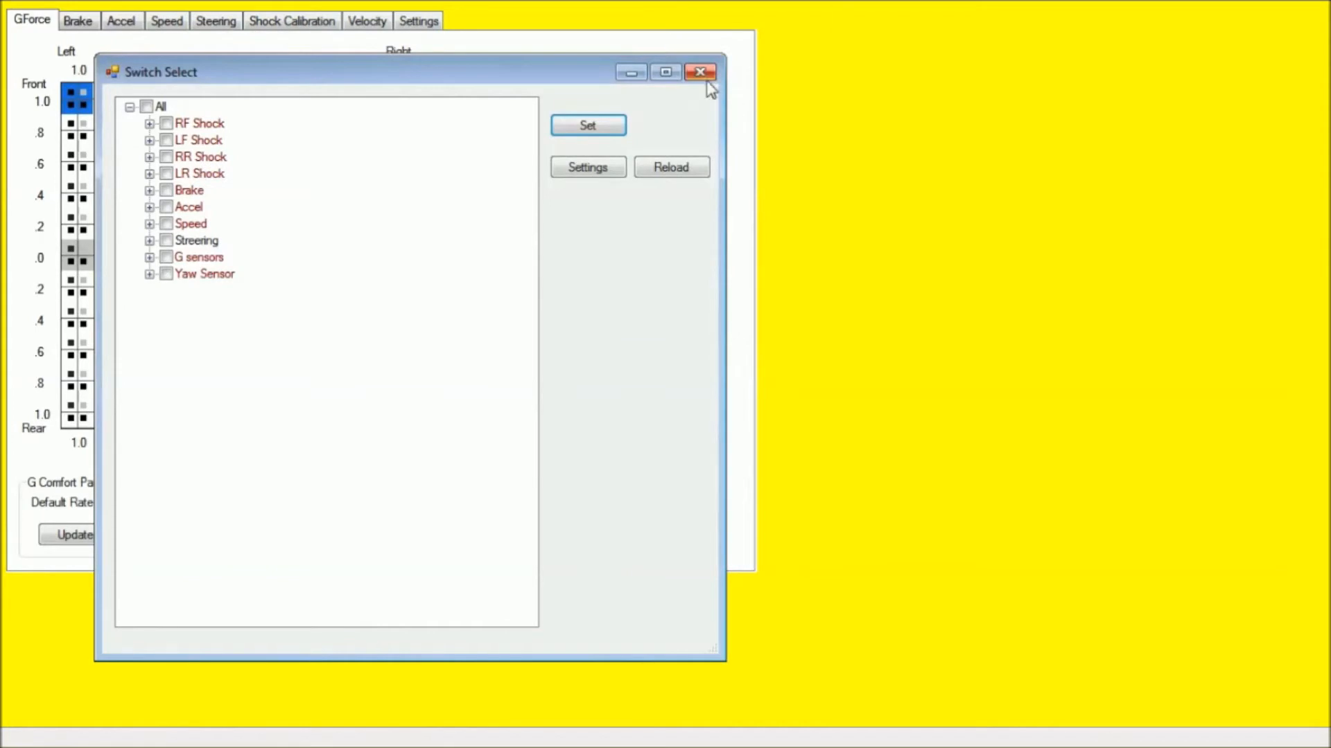
Start recording live driving data with the Record window maximized.
click(701, 70)
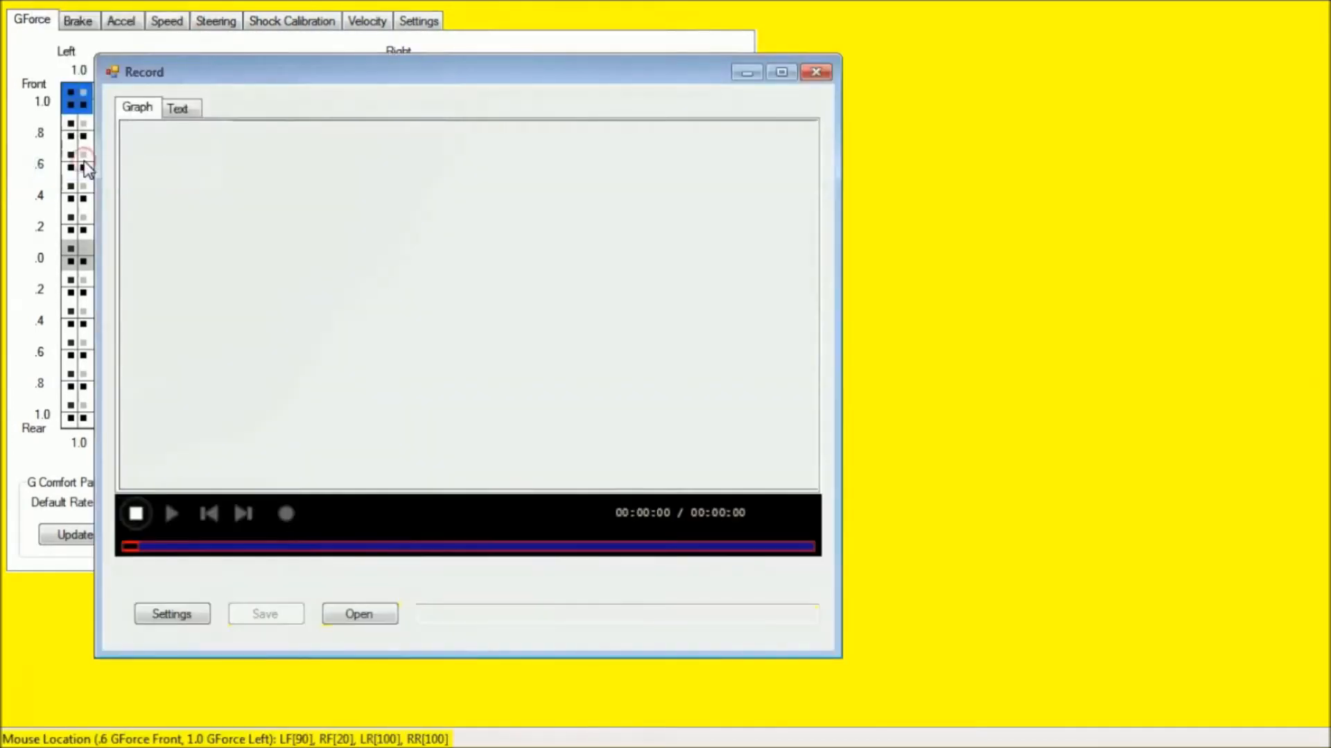
mouse_move(285, 513)
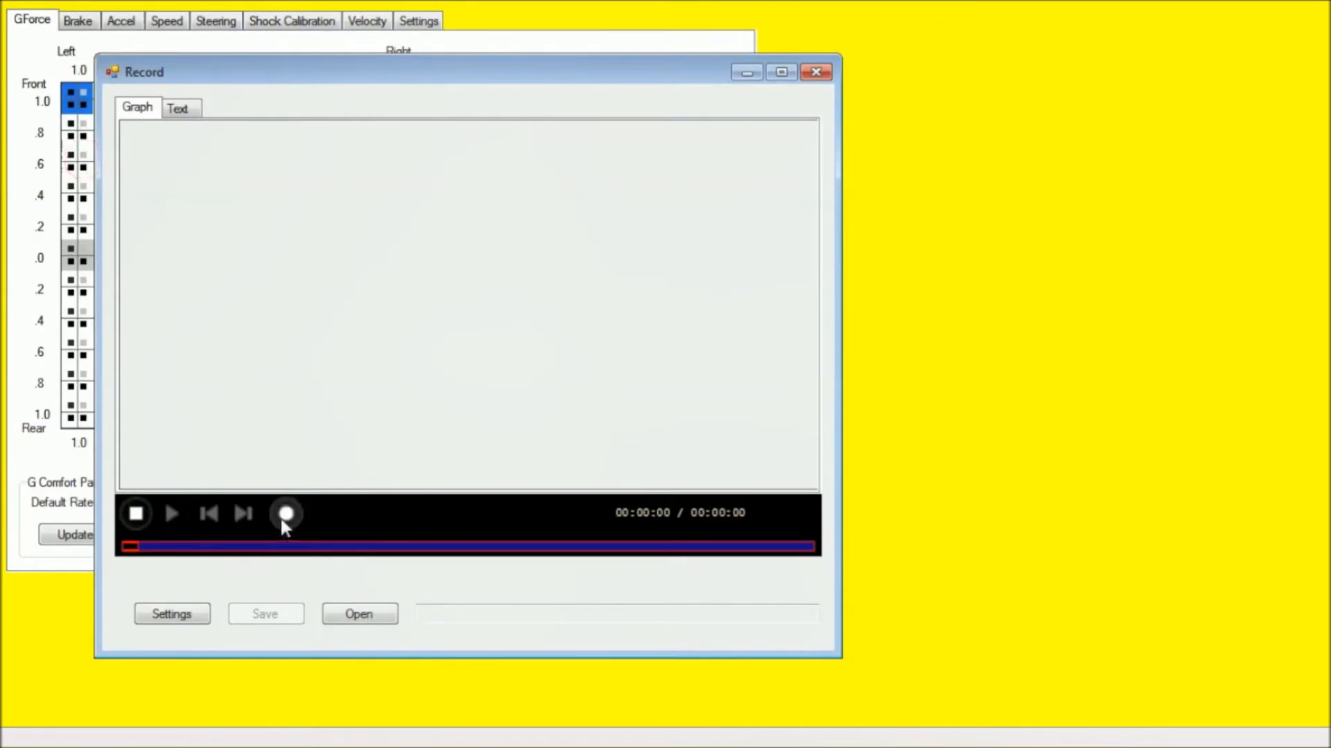
click(285, 513)
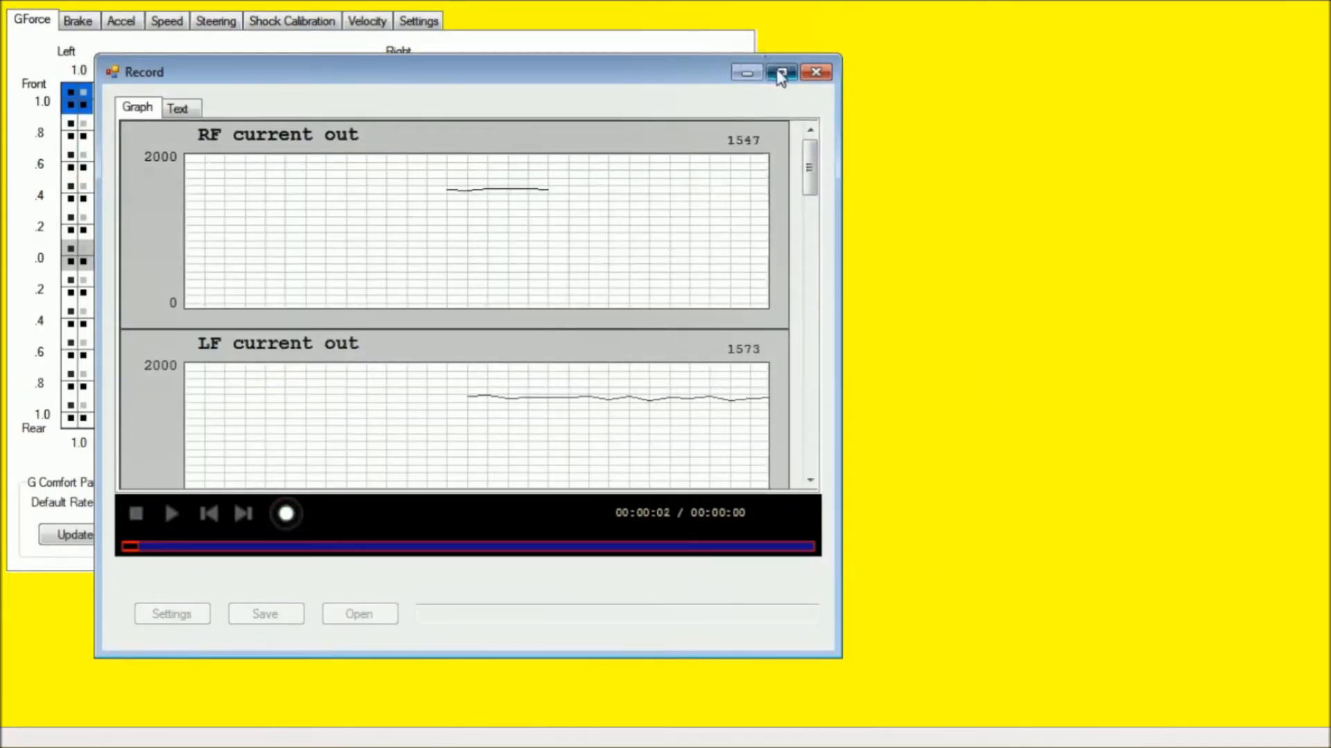
click(779, 70)
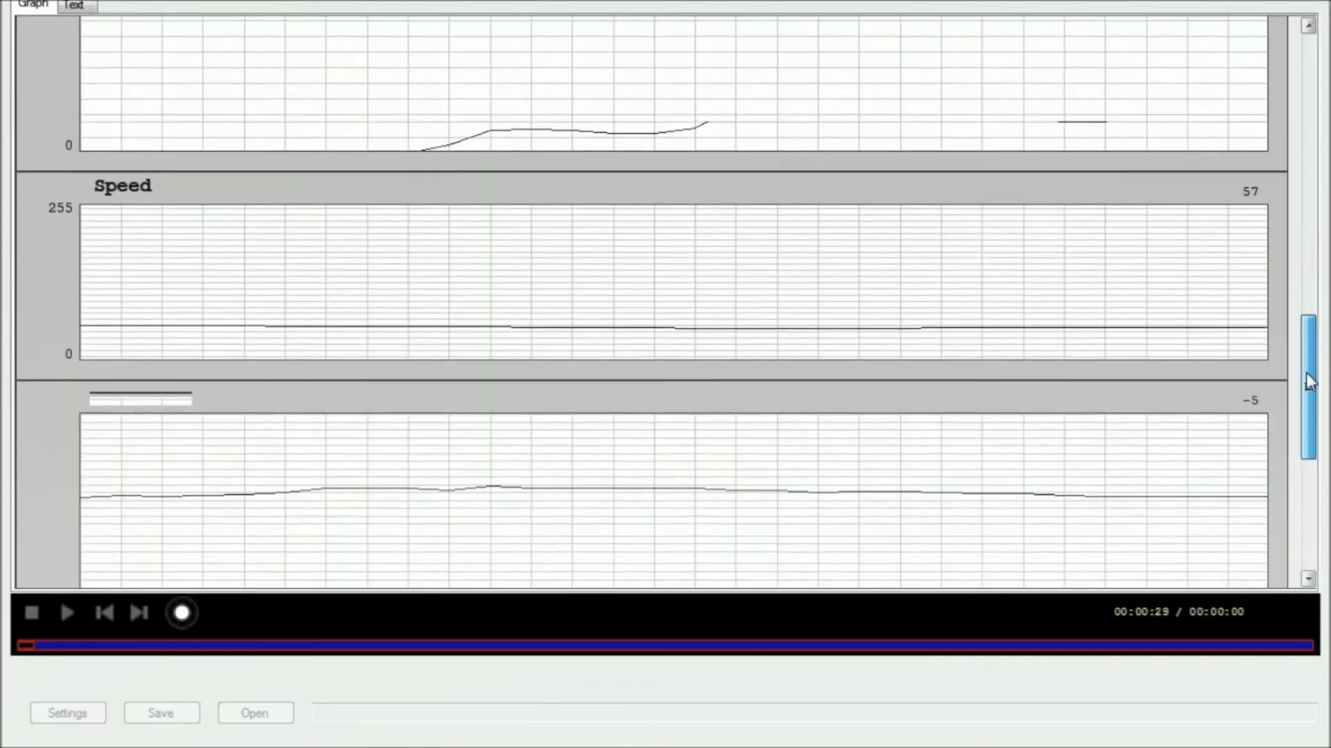
Scroll through the live channel graphs and back to the top while recording.
scroll(down, 3)
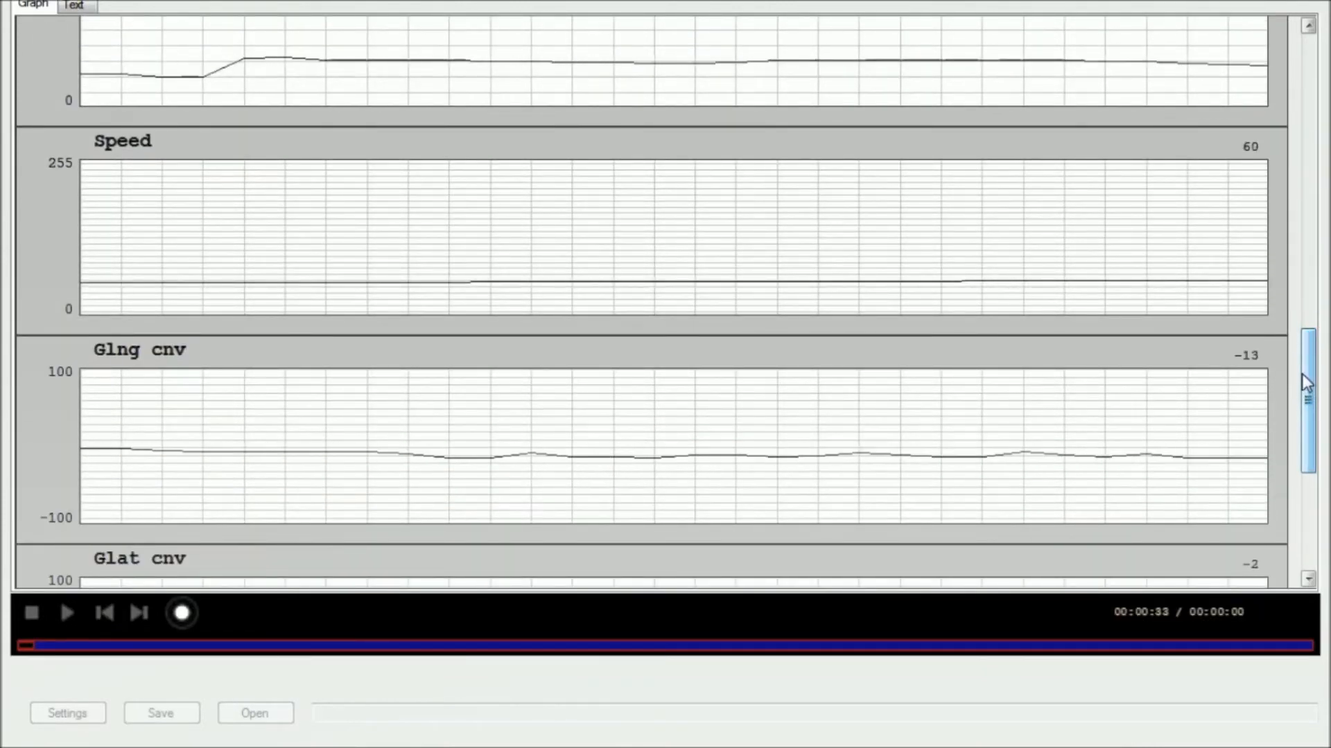
scroll(down, 3)
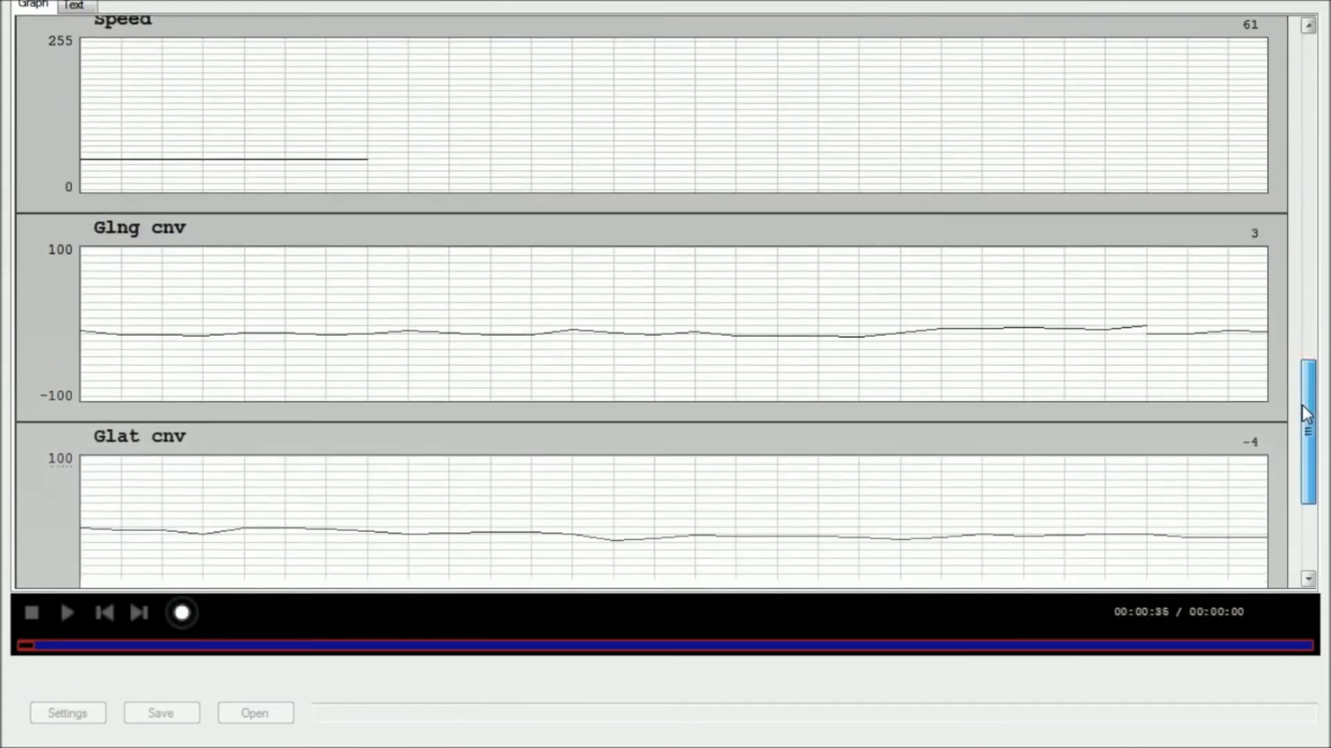
scroll(down, 3)
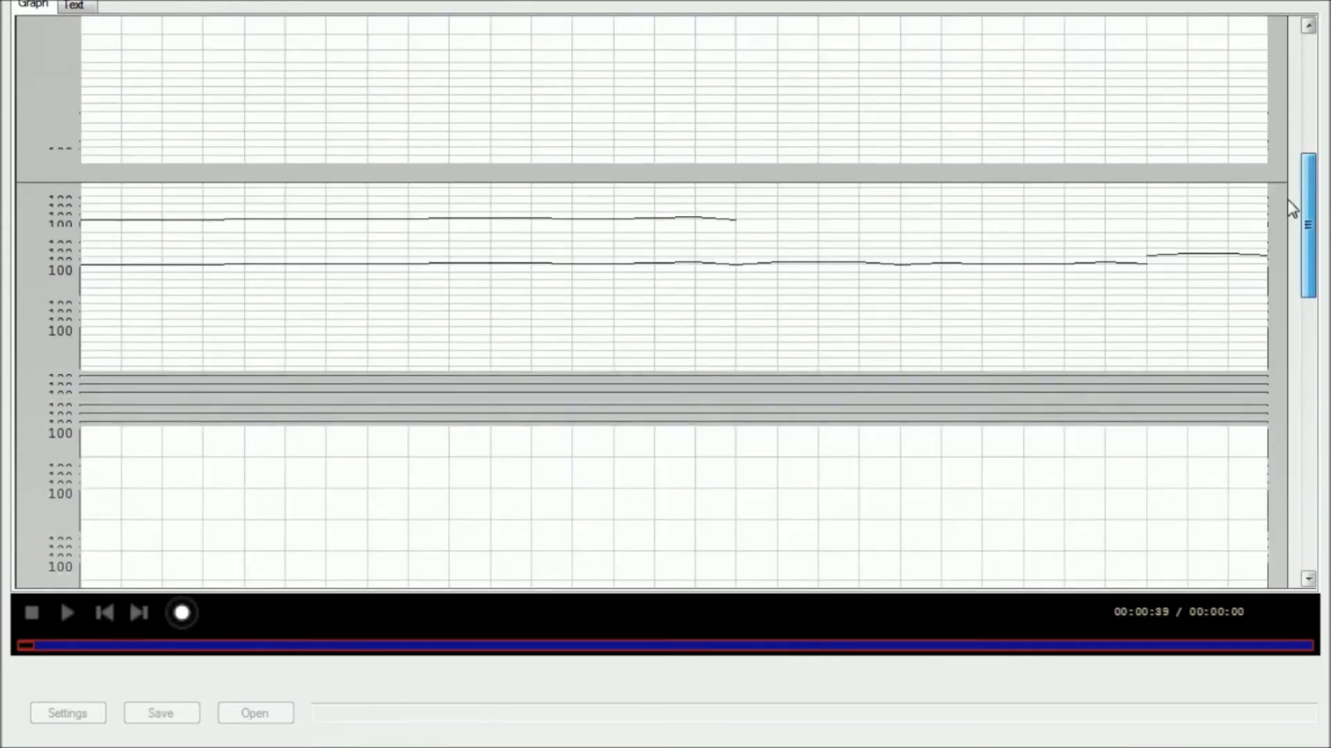
scroll(up, 3)
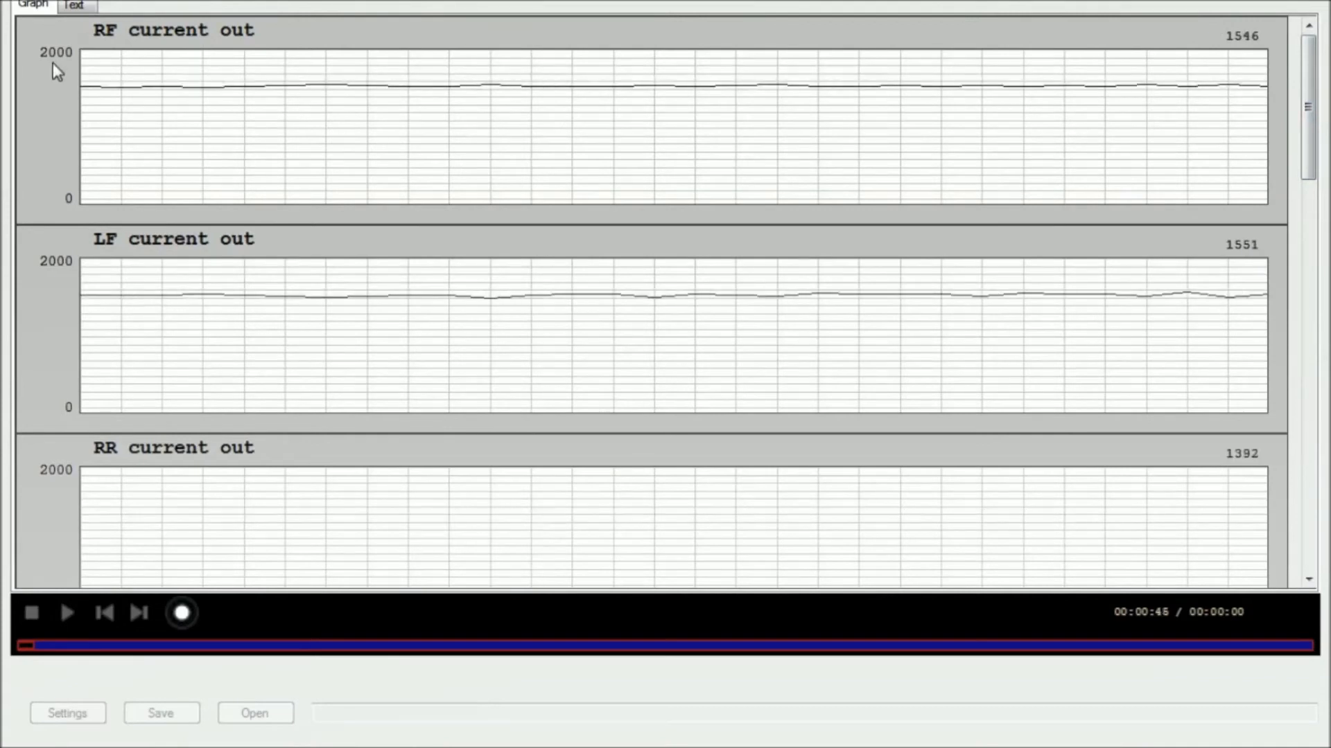
Show the live recording as a numeric Text readout, then return to the graphs in a normal-sized window.
click(70, 5)
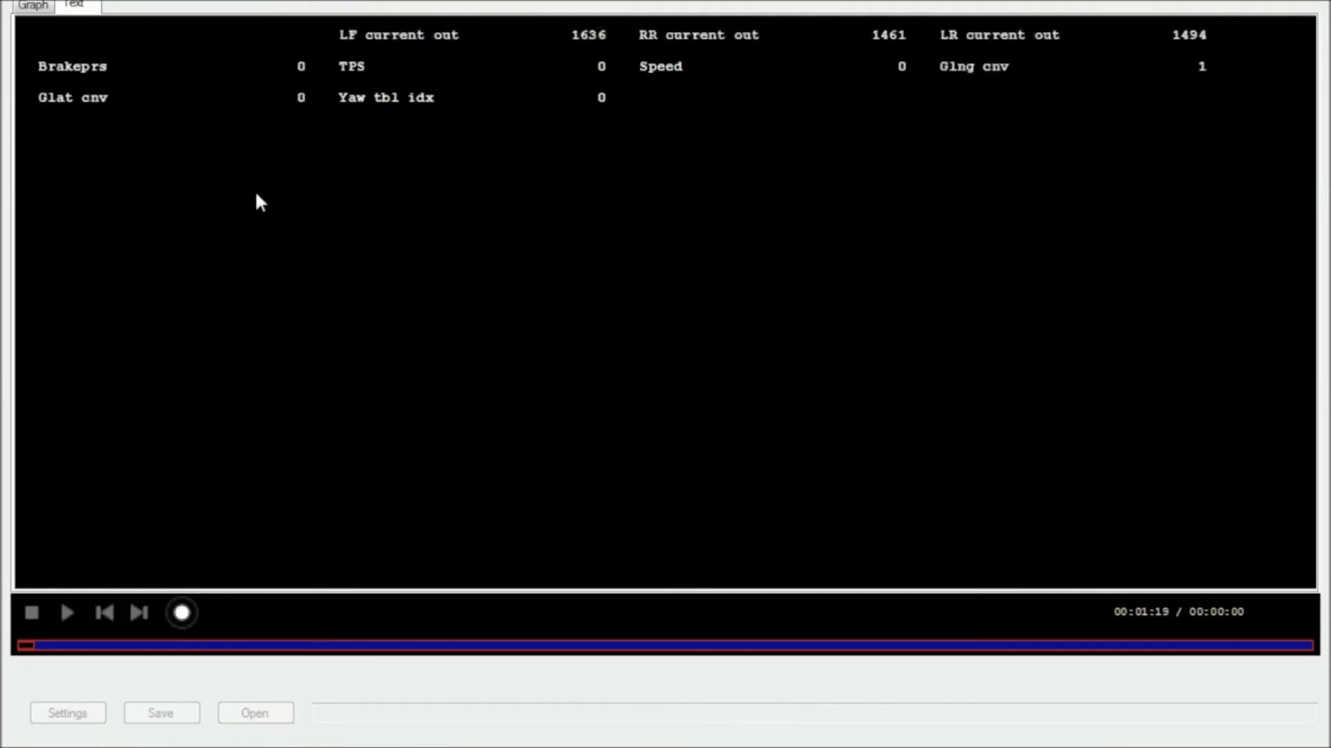
click(32, 5)
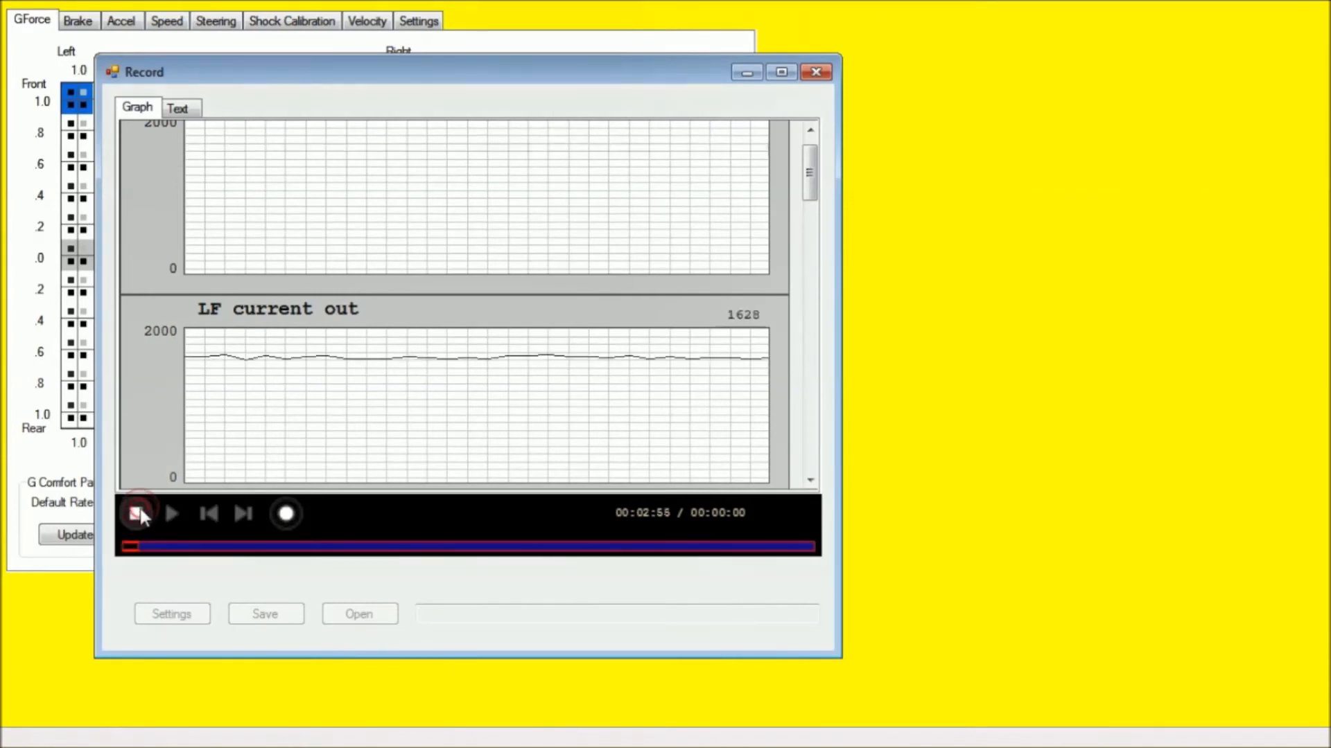
Stop the recording at about 3 minutes 8 seconds and save it to the Desktop as test_drive1.
click(136, 512)
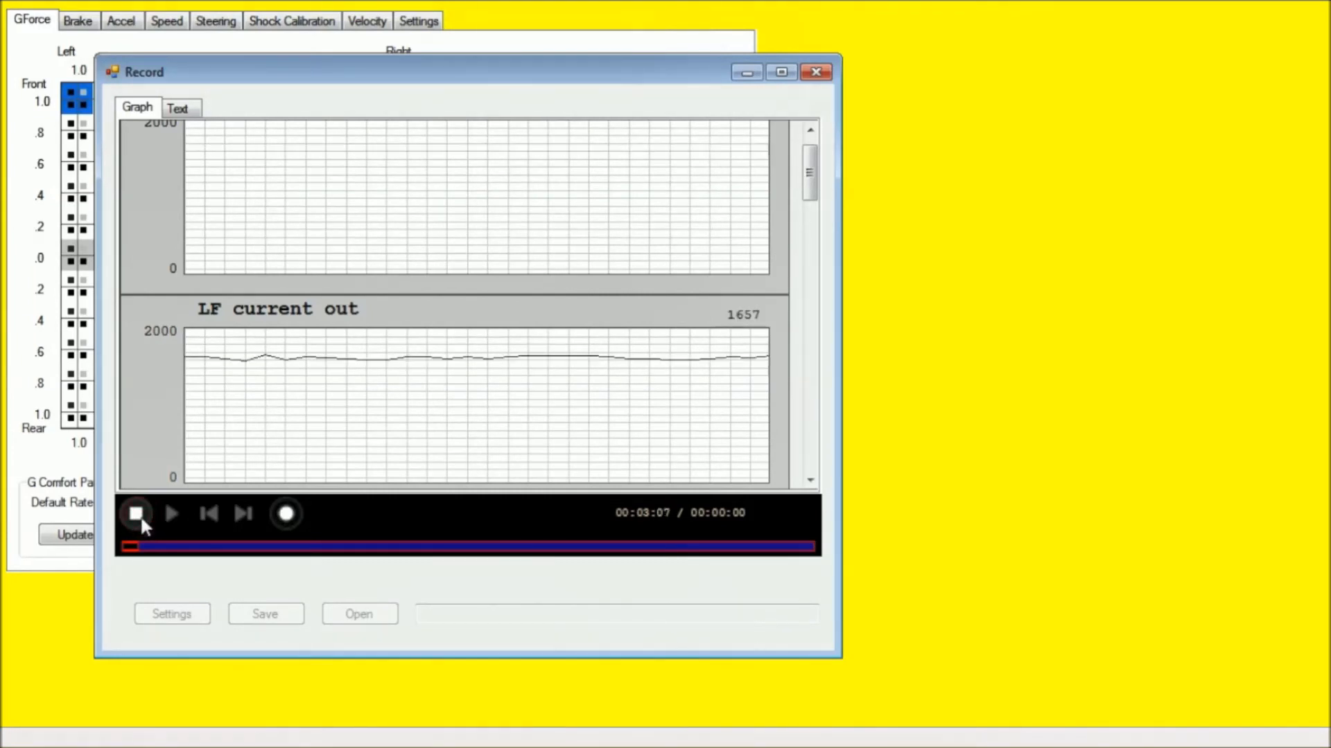
click(136, 513)
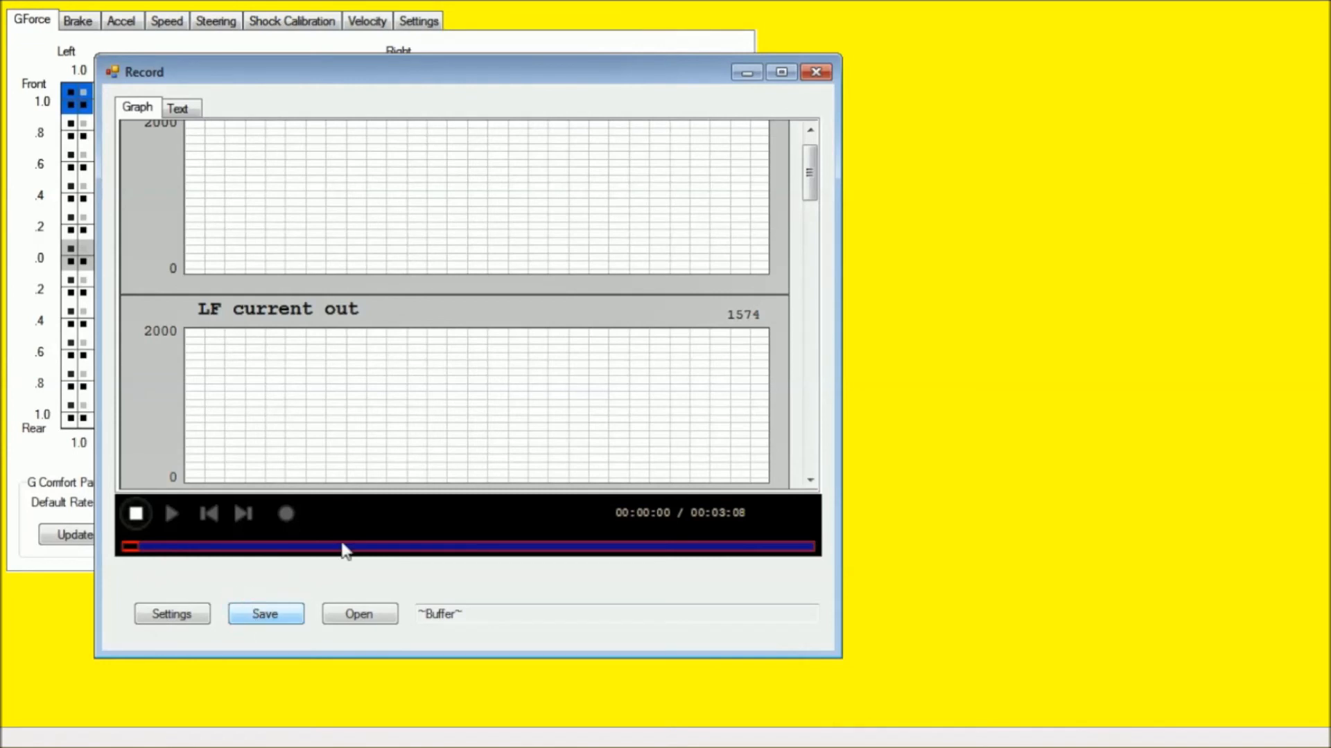
click(263, 614)
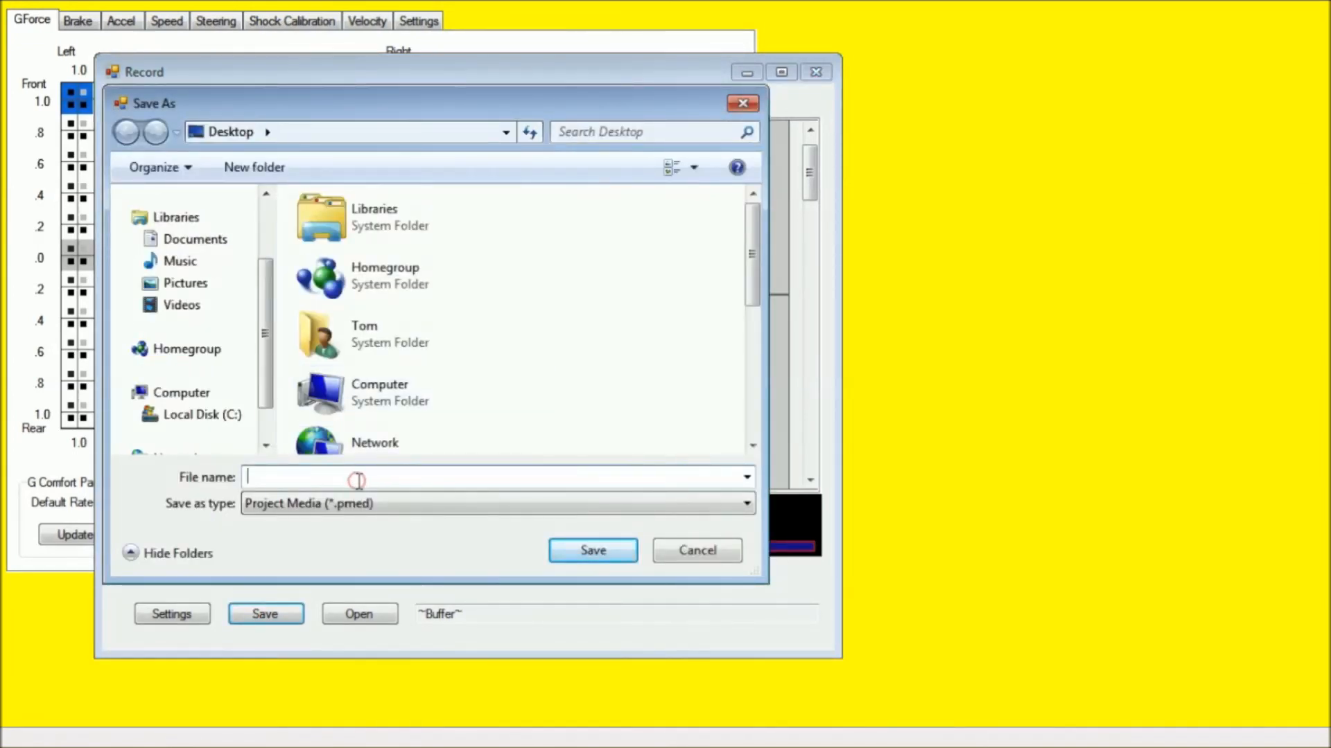
text(test)
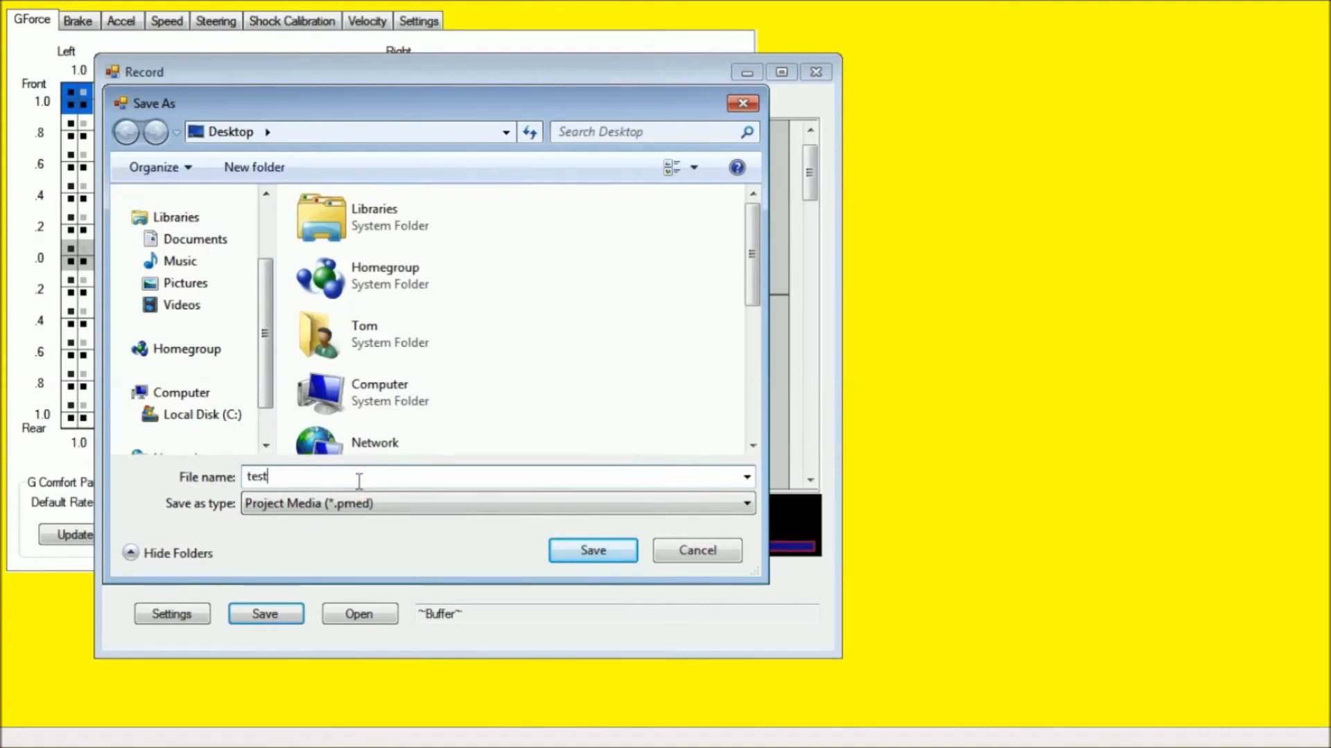
text(_drive)
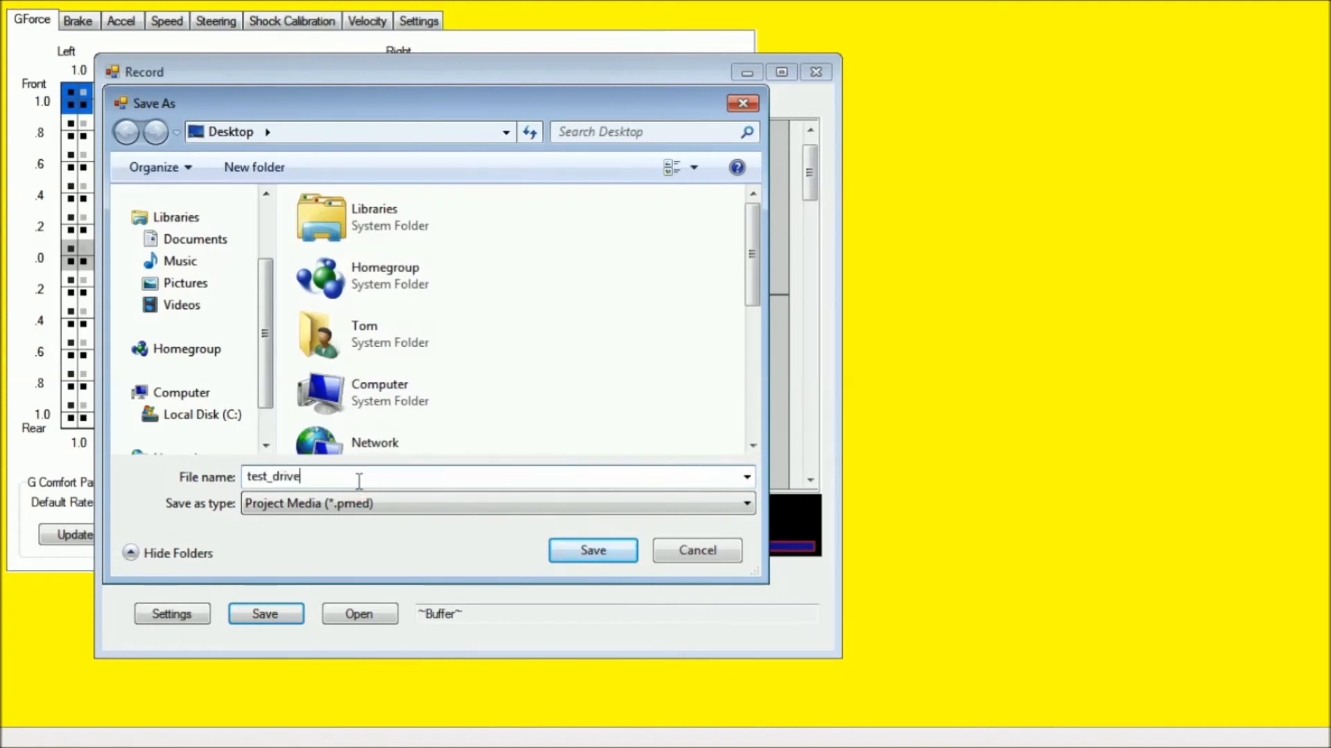
text(1)
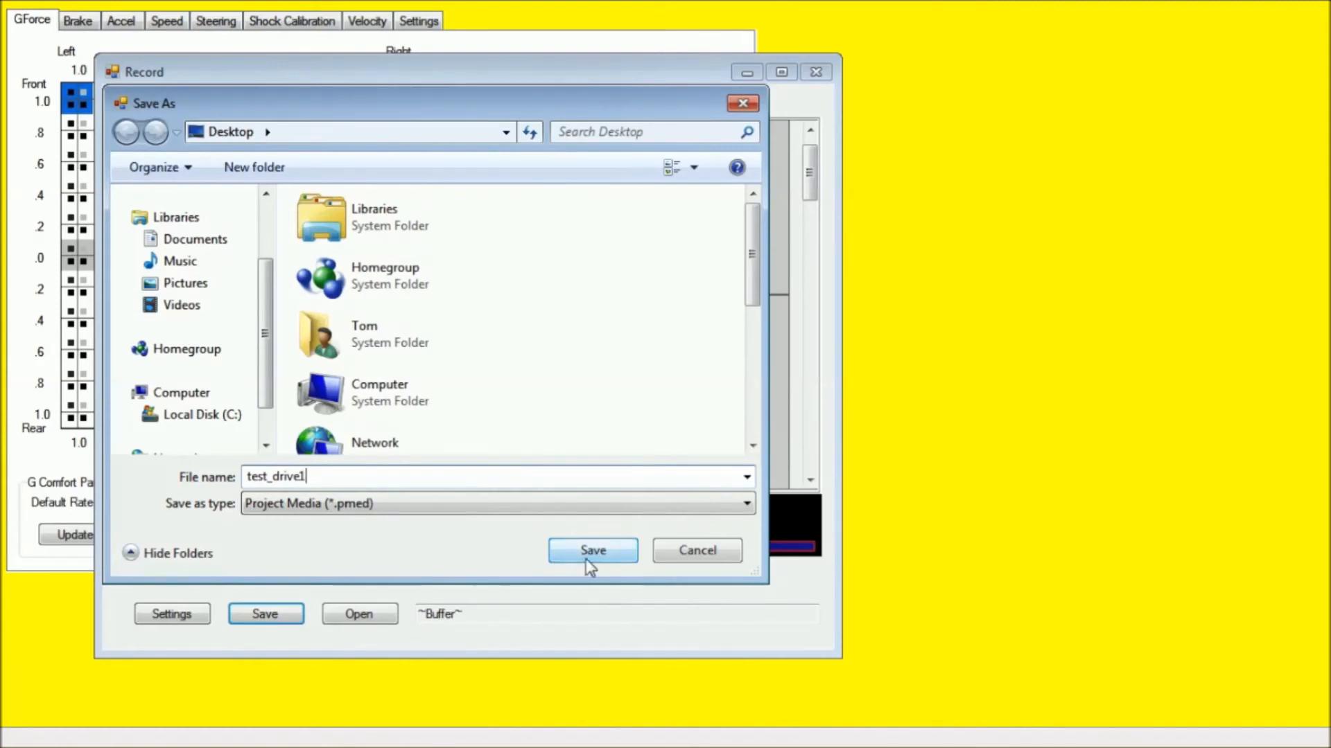
click(592, 550)
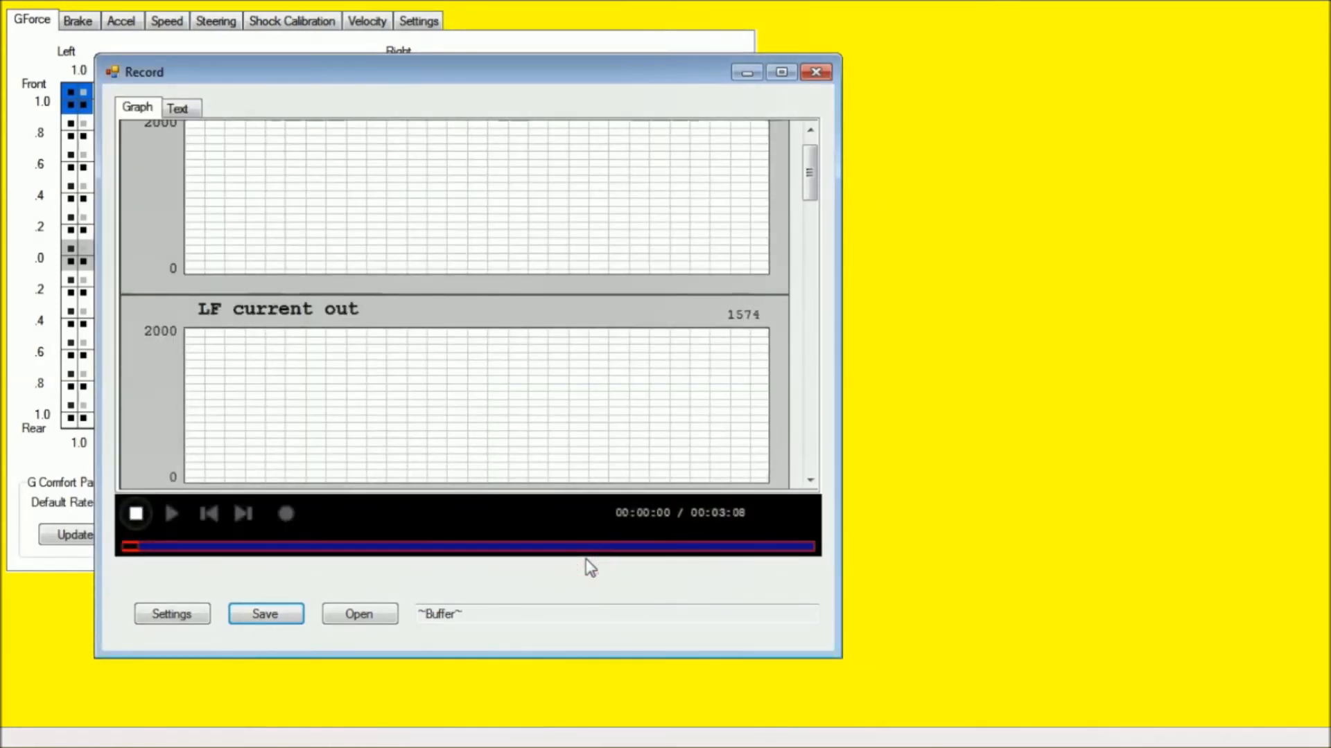
mouse_move(581, 235)
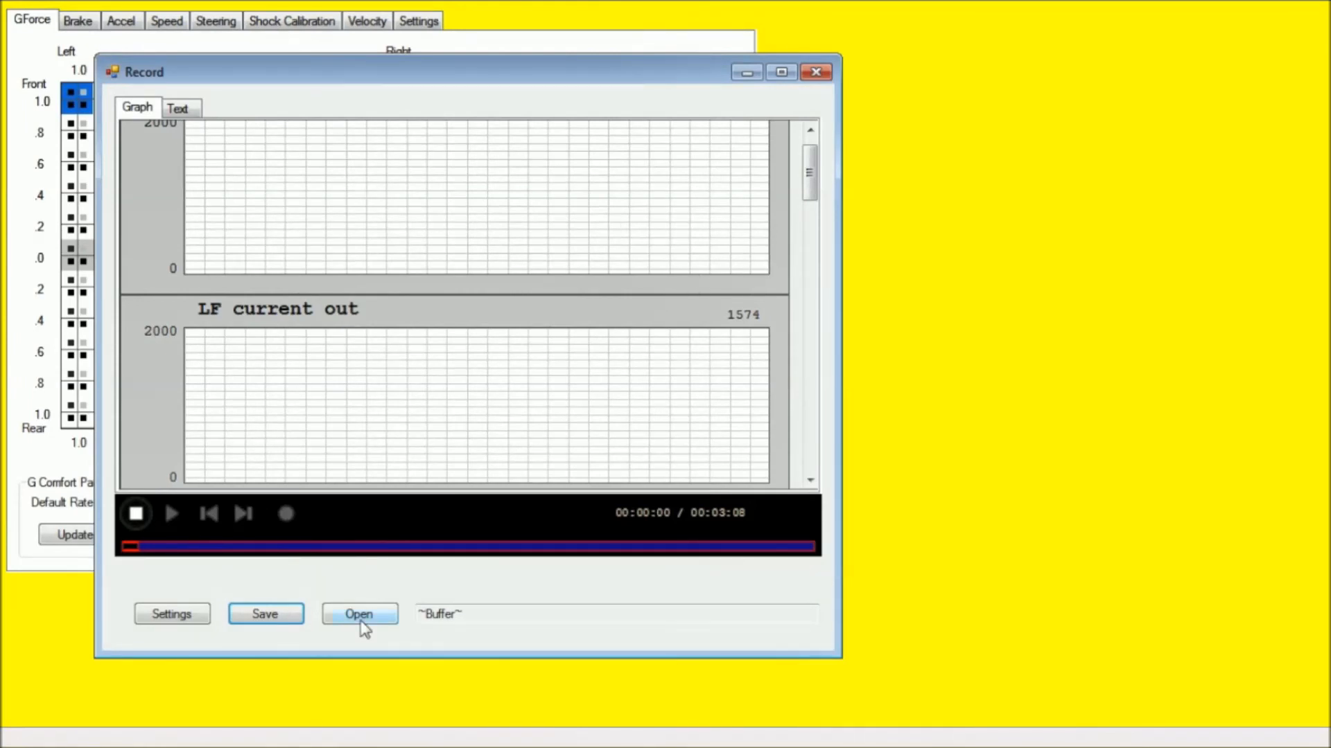
Reopen test_drive1.pmed from the Desktop into the recording window.
click(358, 614)
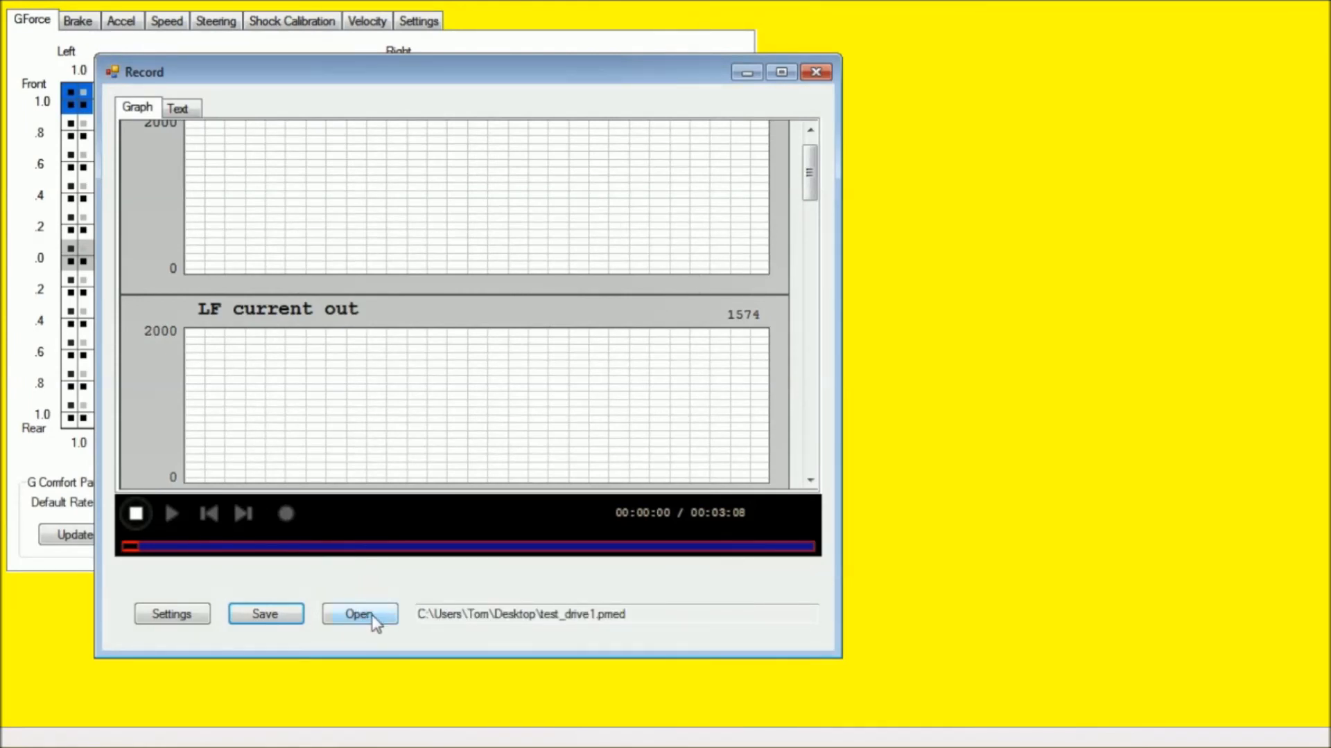
click(357, 614)
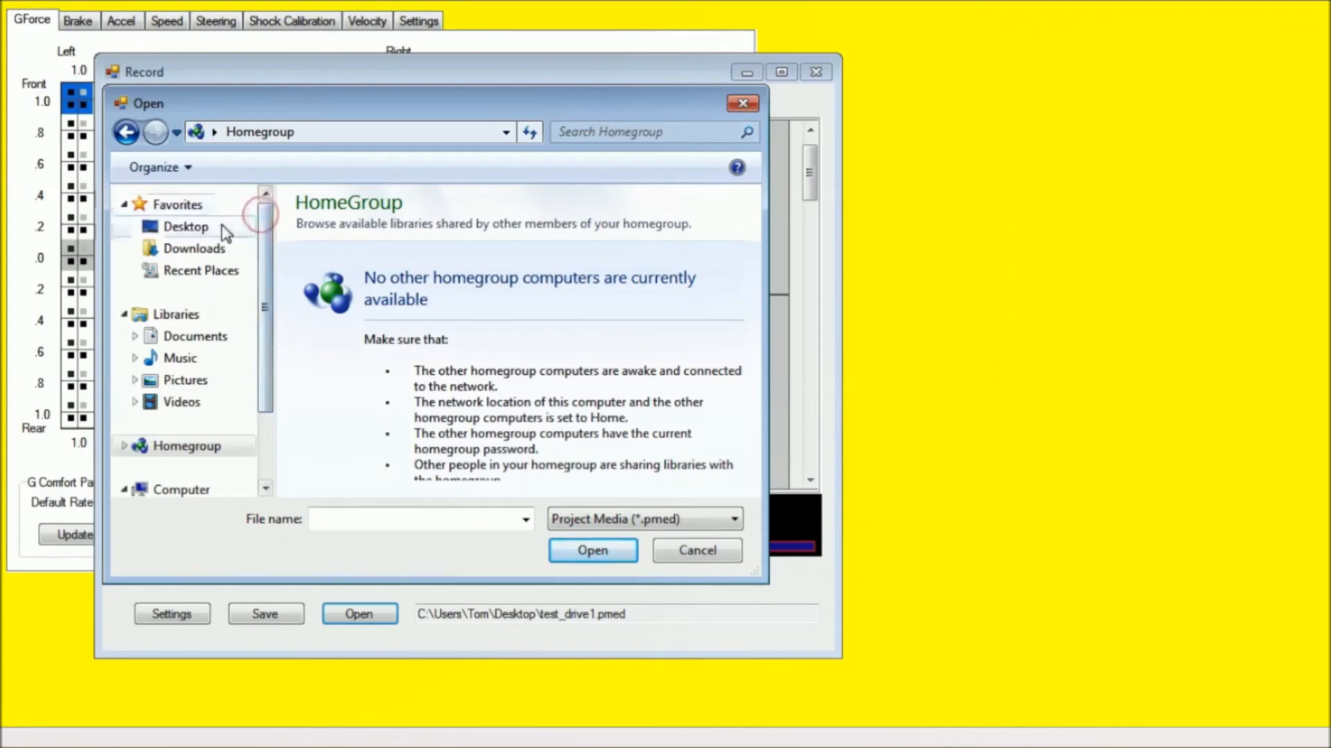
click(184, 226)
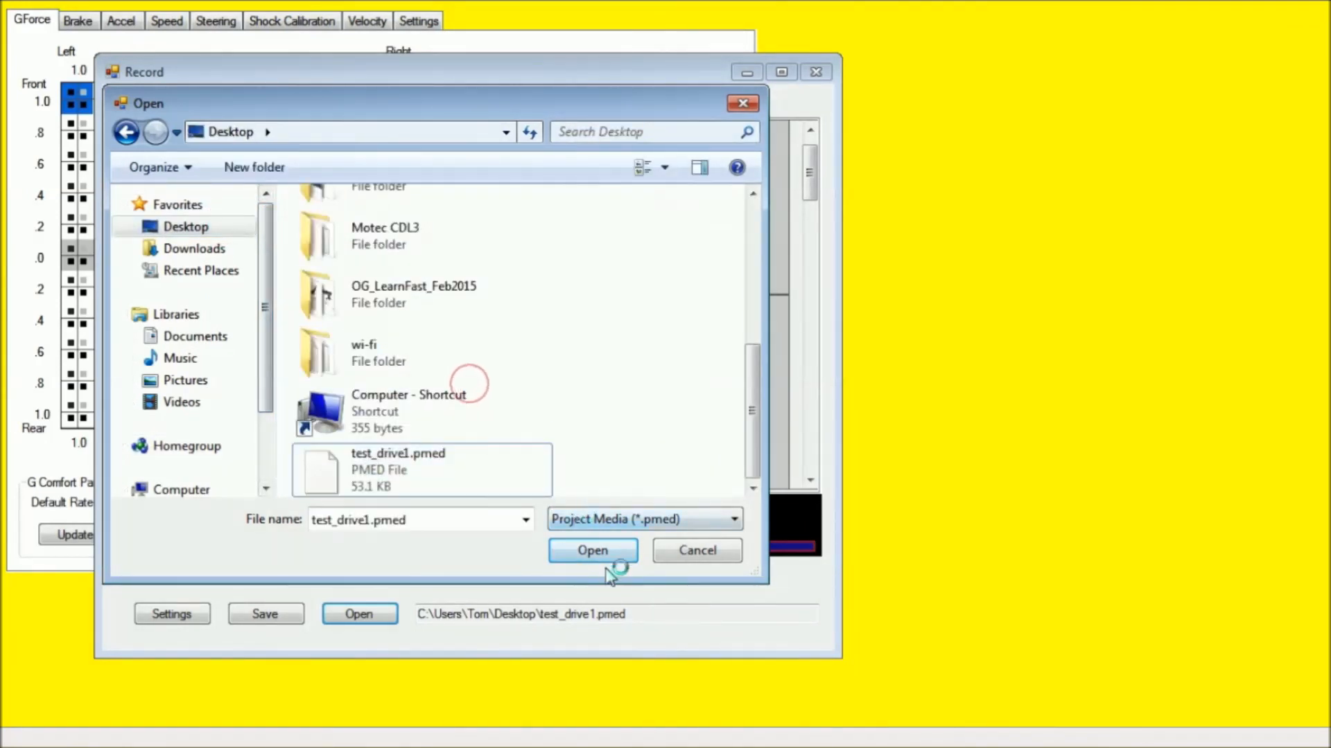
click(592, 550)
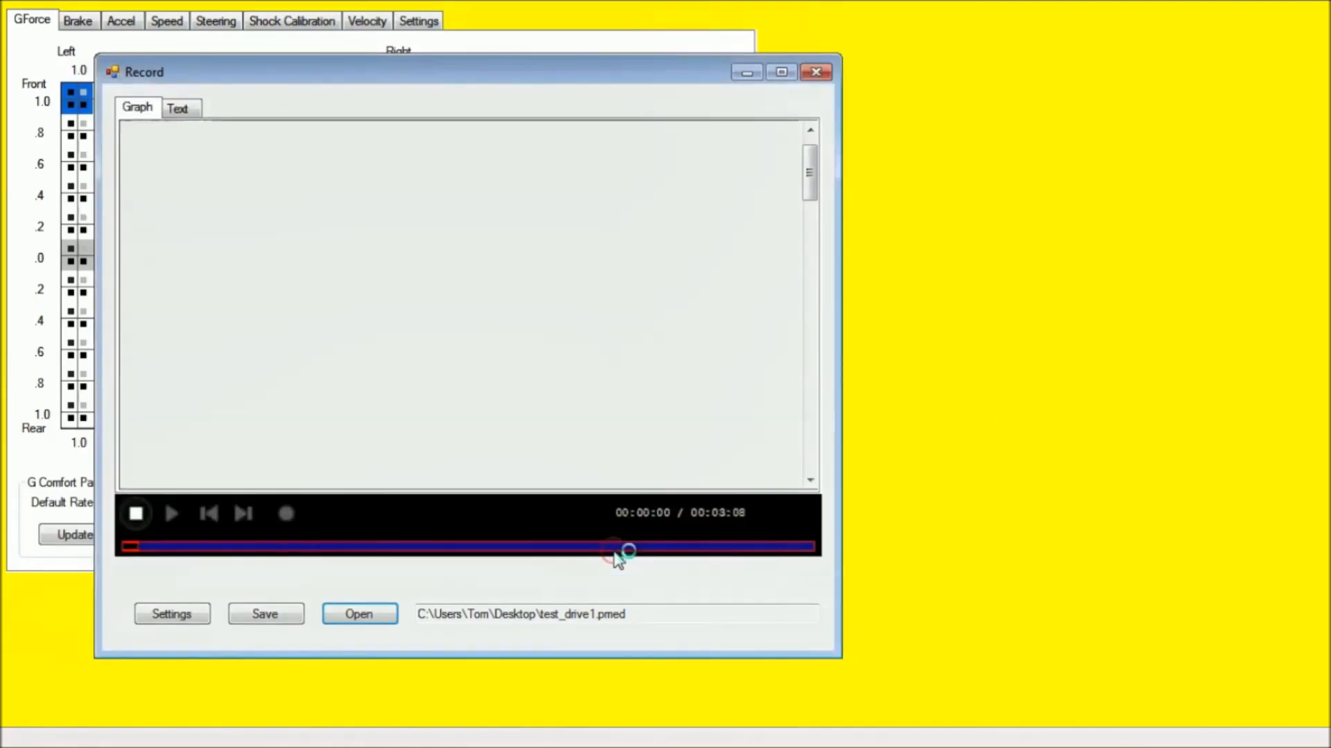
Rewind and play back test_drive1 with the Record window maximized.
click(358, 614)
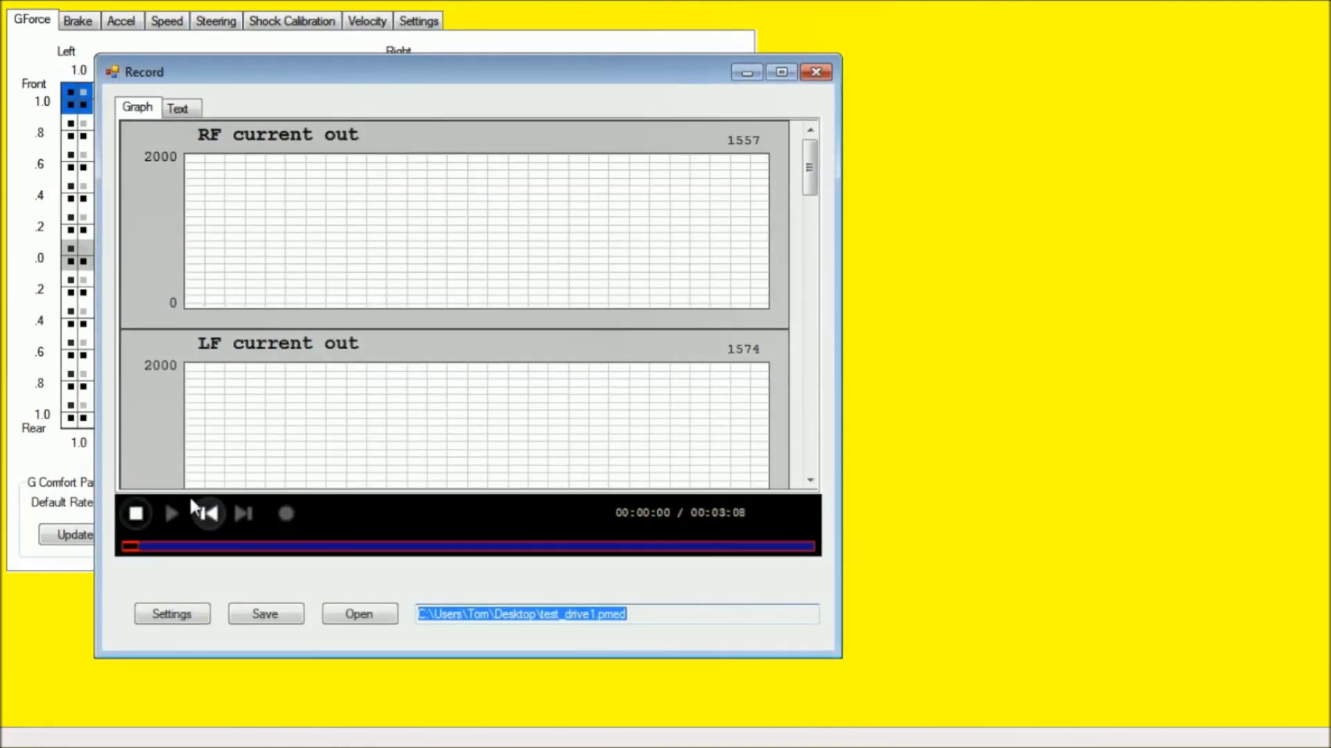
click(169, 513)
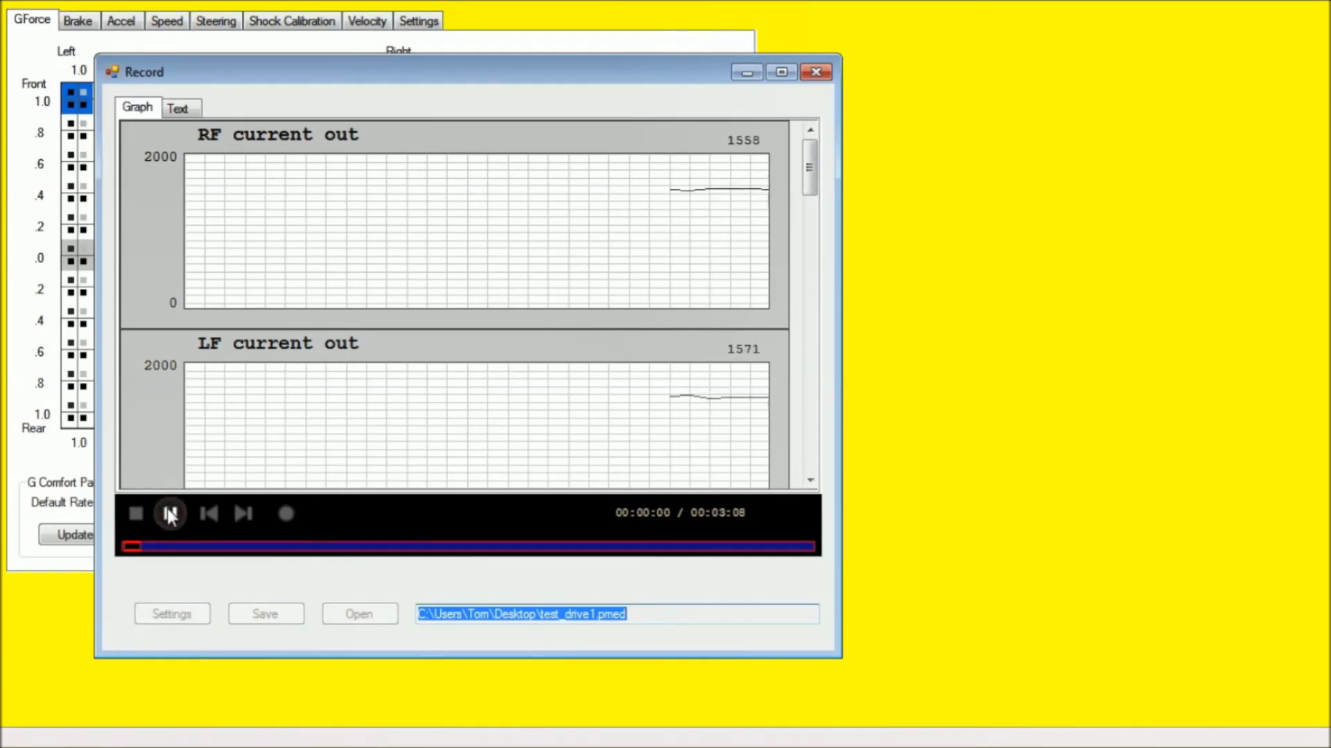
click(169, 512)
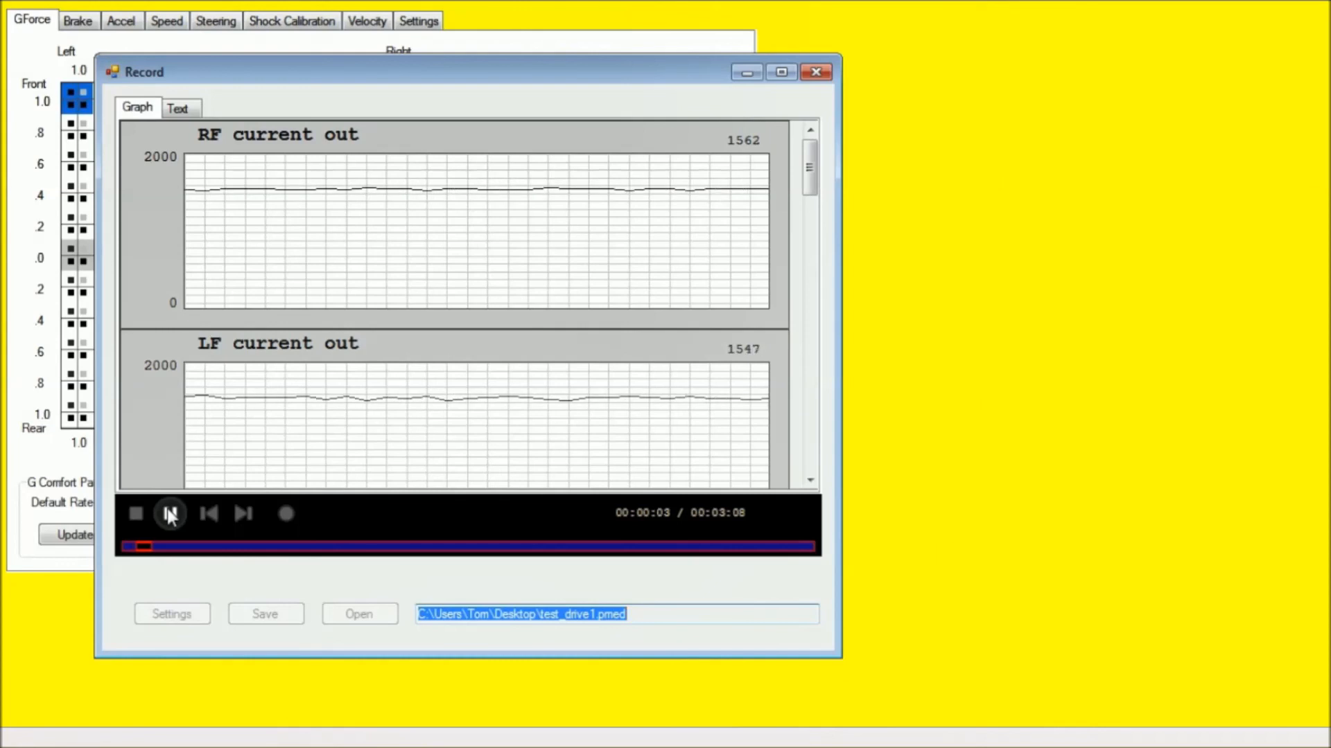
click(169, 513)
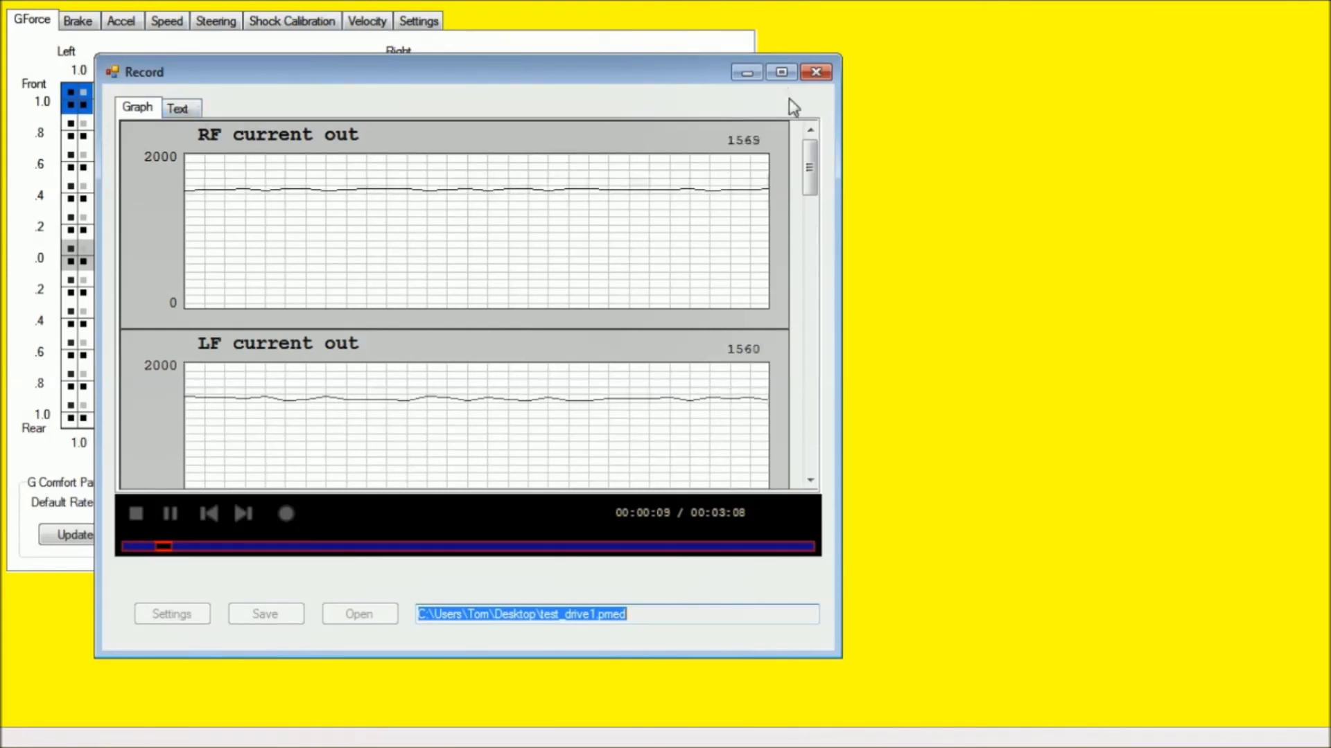
click(779, 70)
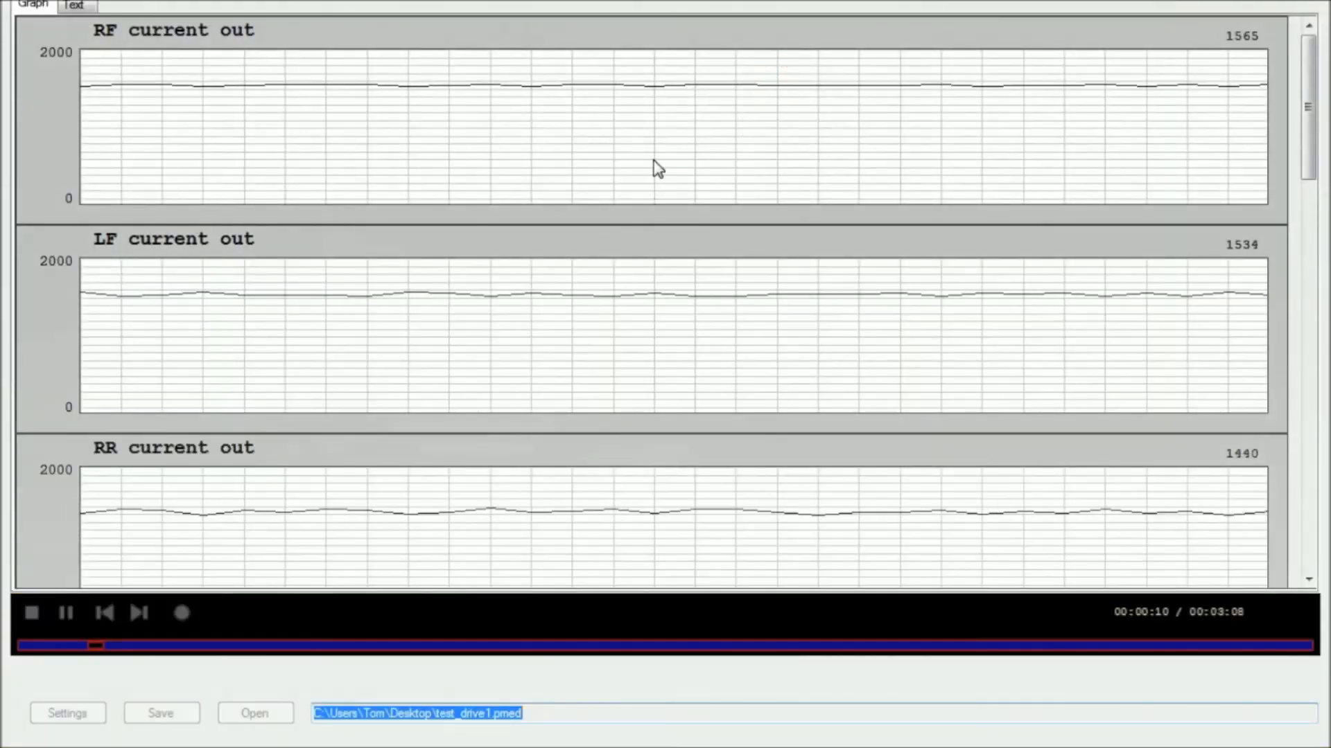